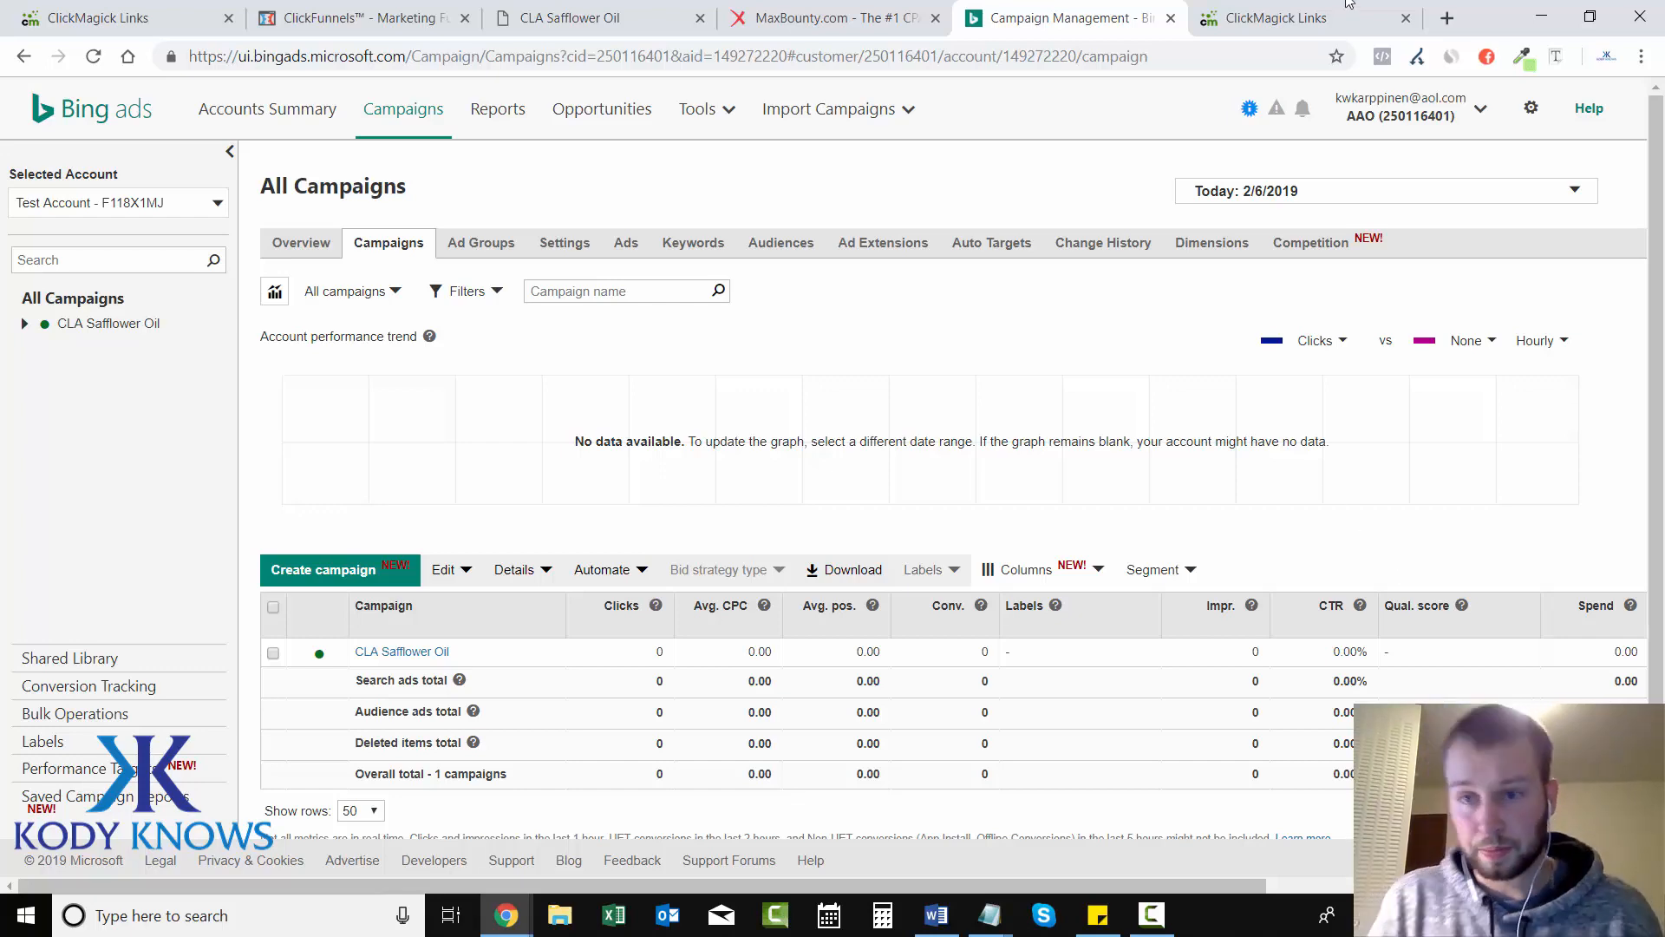
# Show the ClickMagick links list with the CLA Safflower Oil LP and CLA Sales Page links.
pyautogui.click(1271, 18)
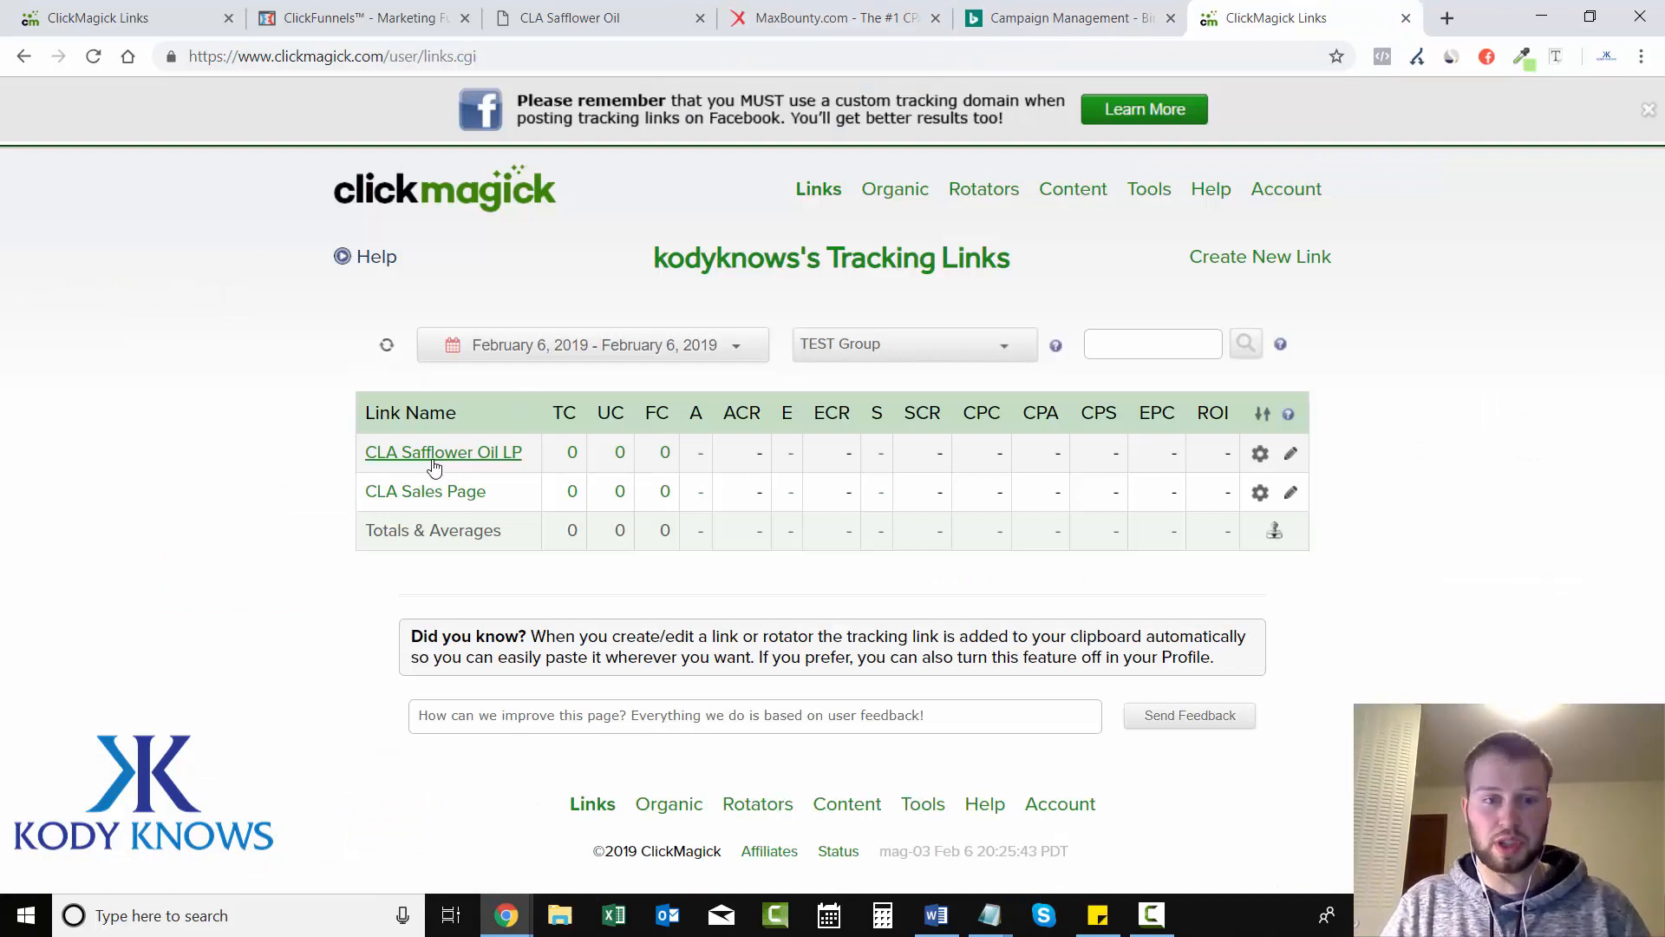
pyautogui.moveTo(337, 473)
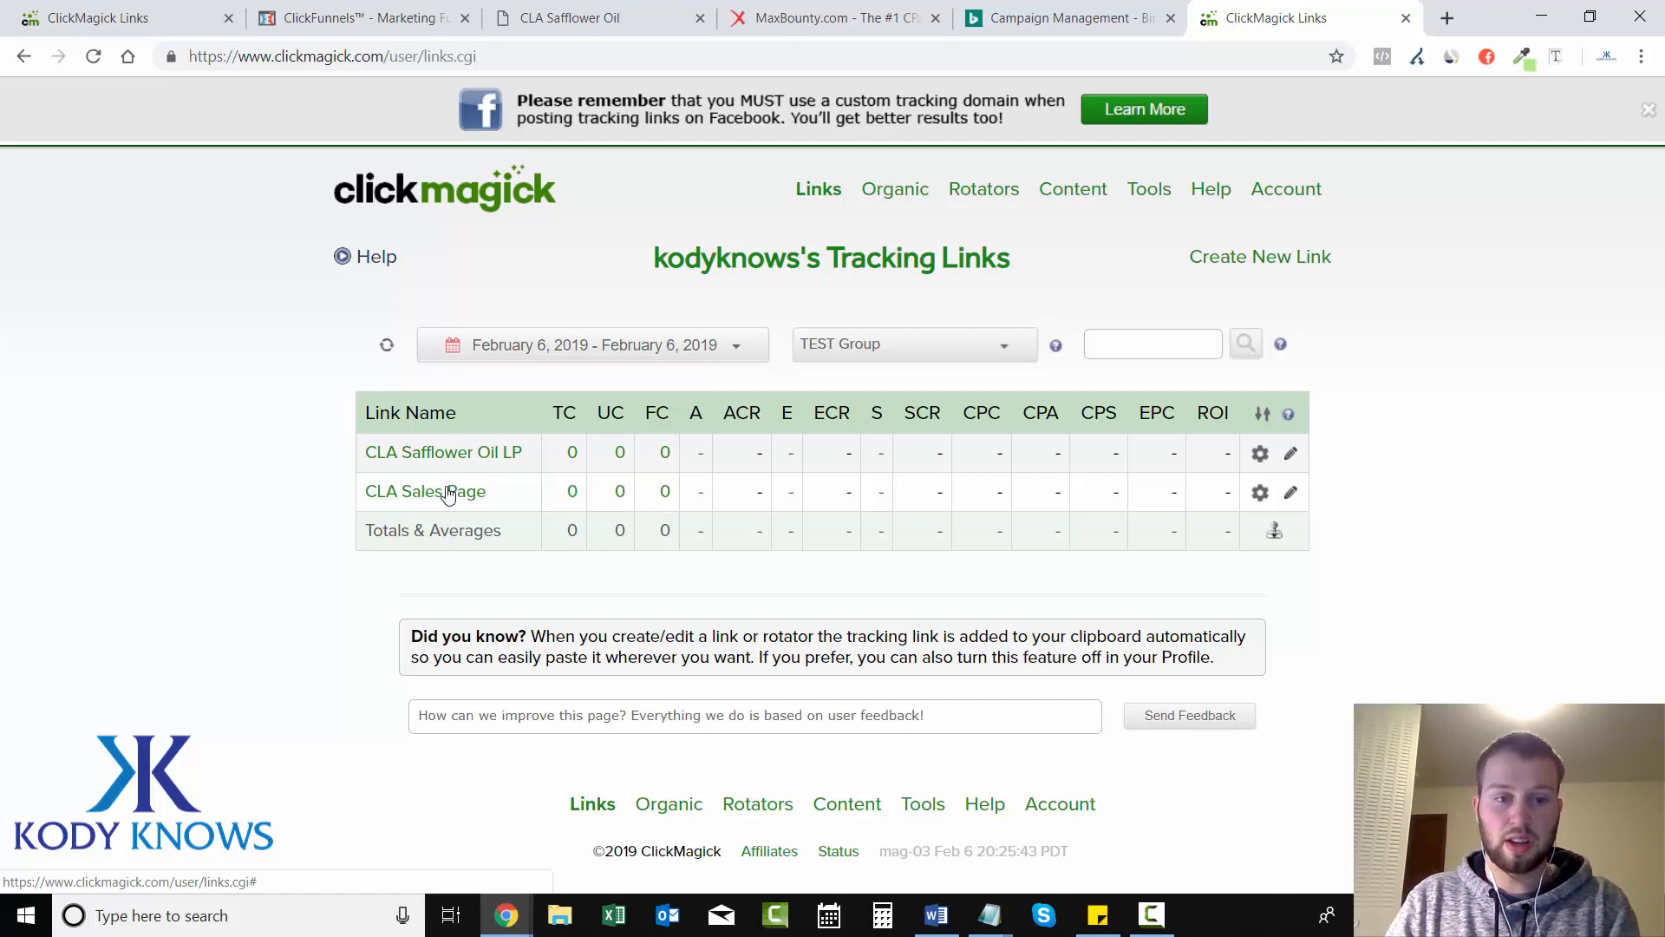
pyautogui.moveTo(425, 491)
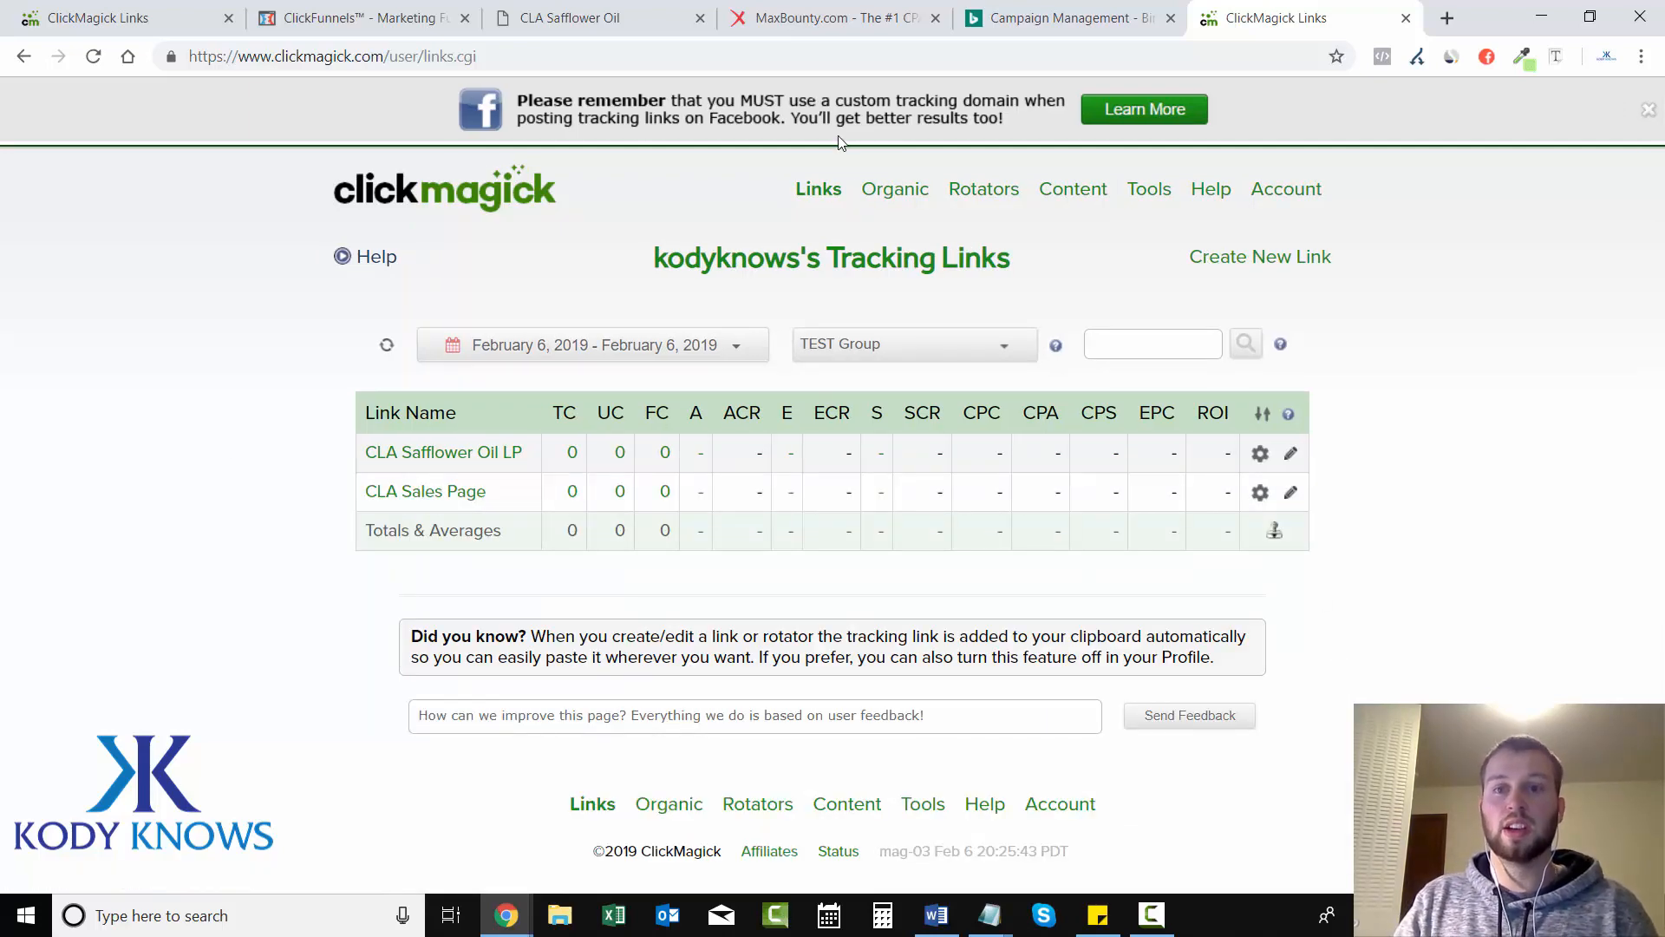
# Open the CLA Safflower Oil campaign's ads and edit the first ad's URL options.
pyautogui.click(1062, 18)
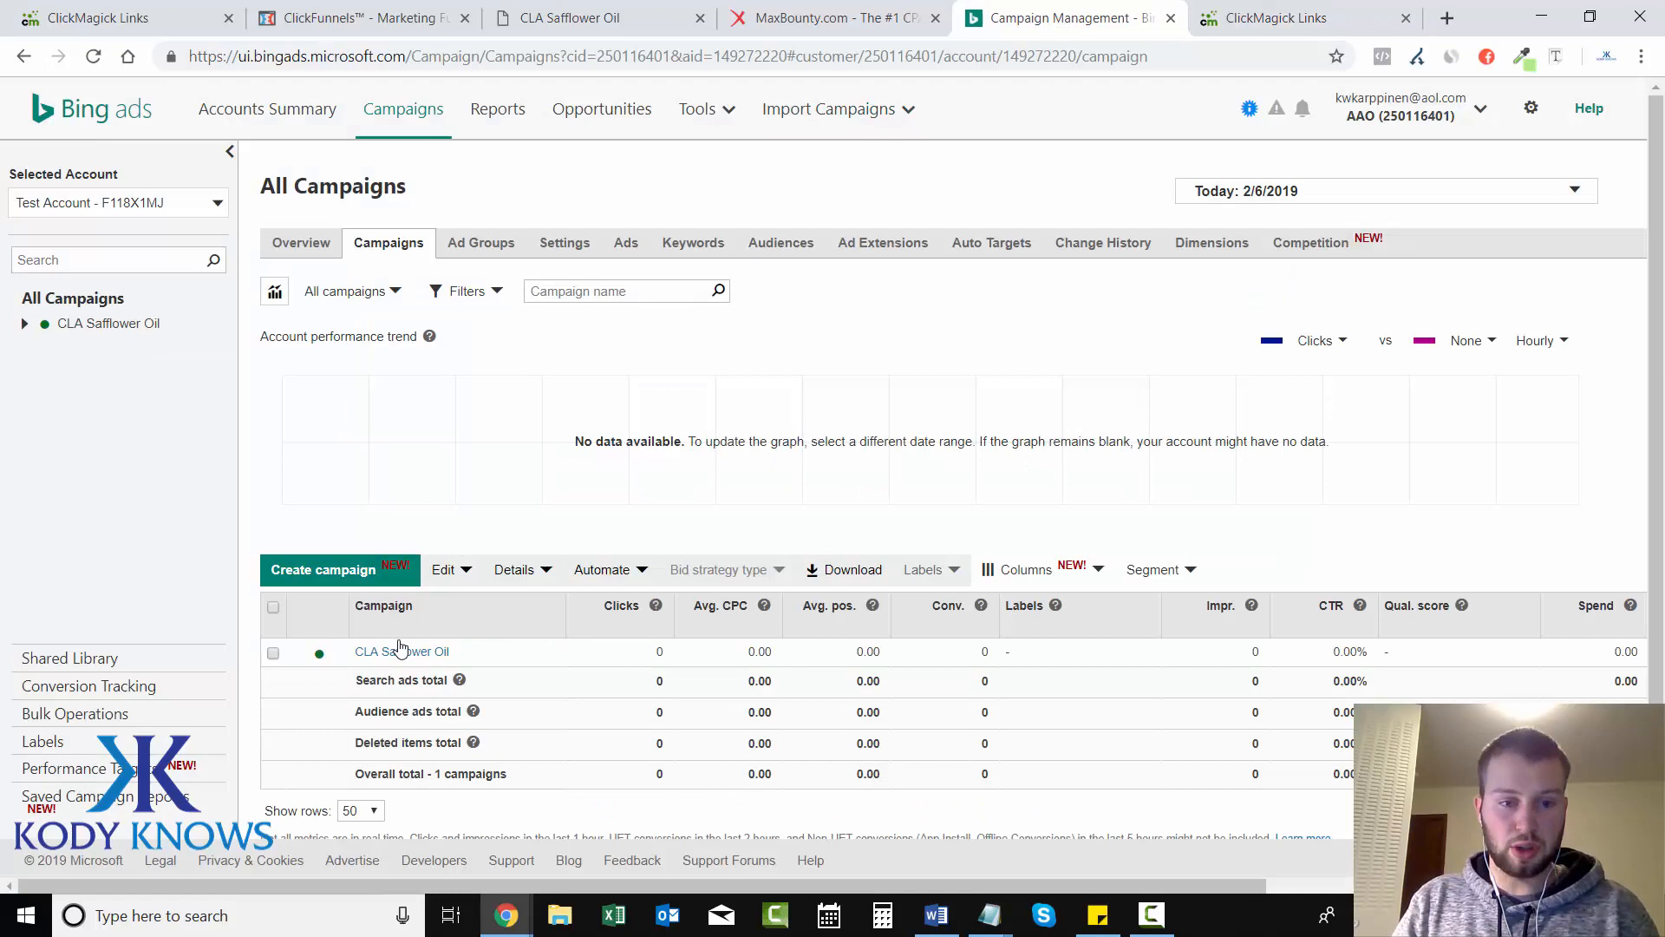
pyautogui.click(401, 652)
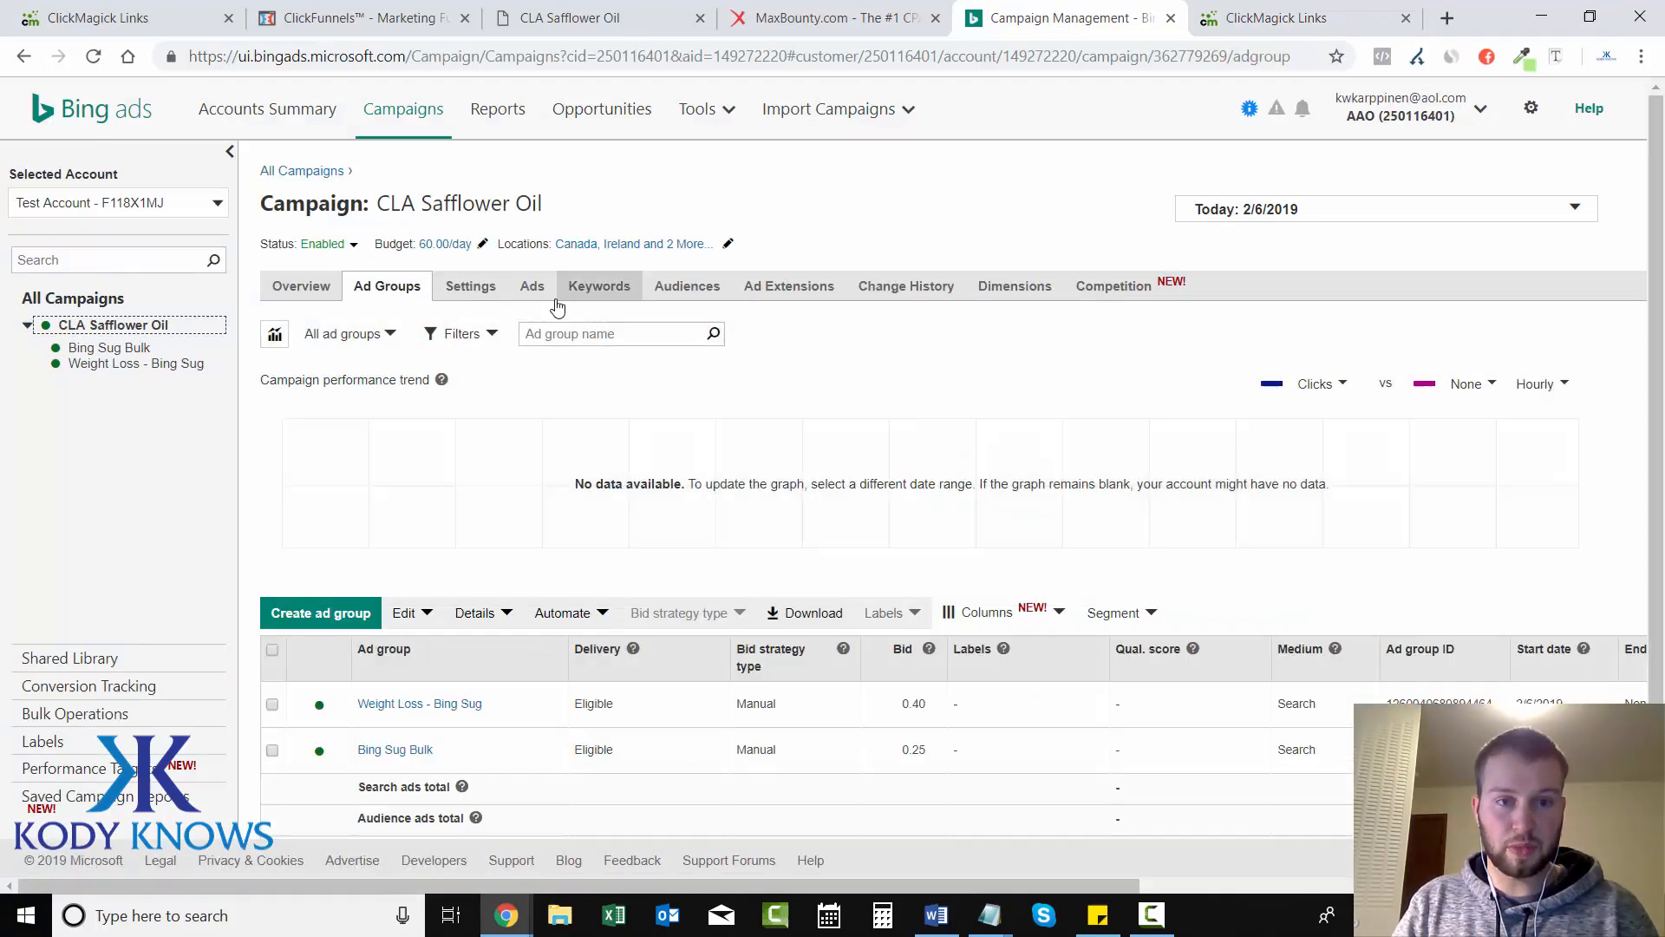
pyautogui.click(531, 285)
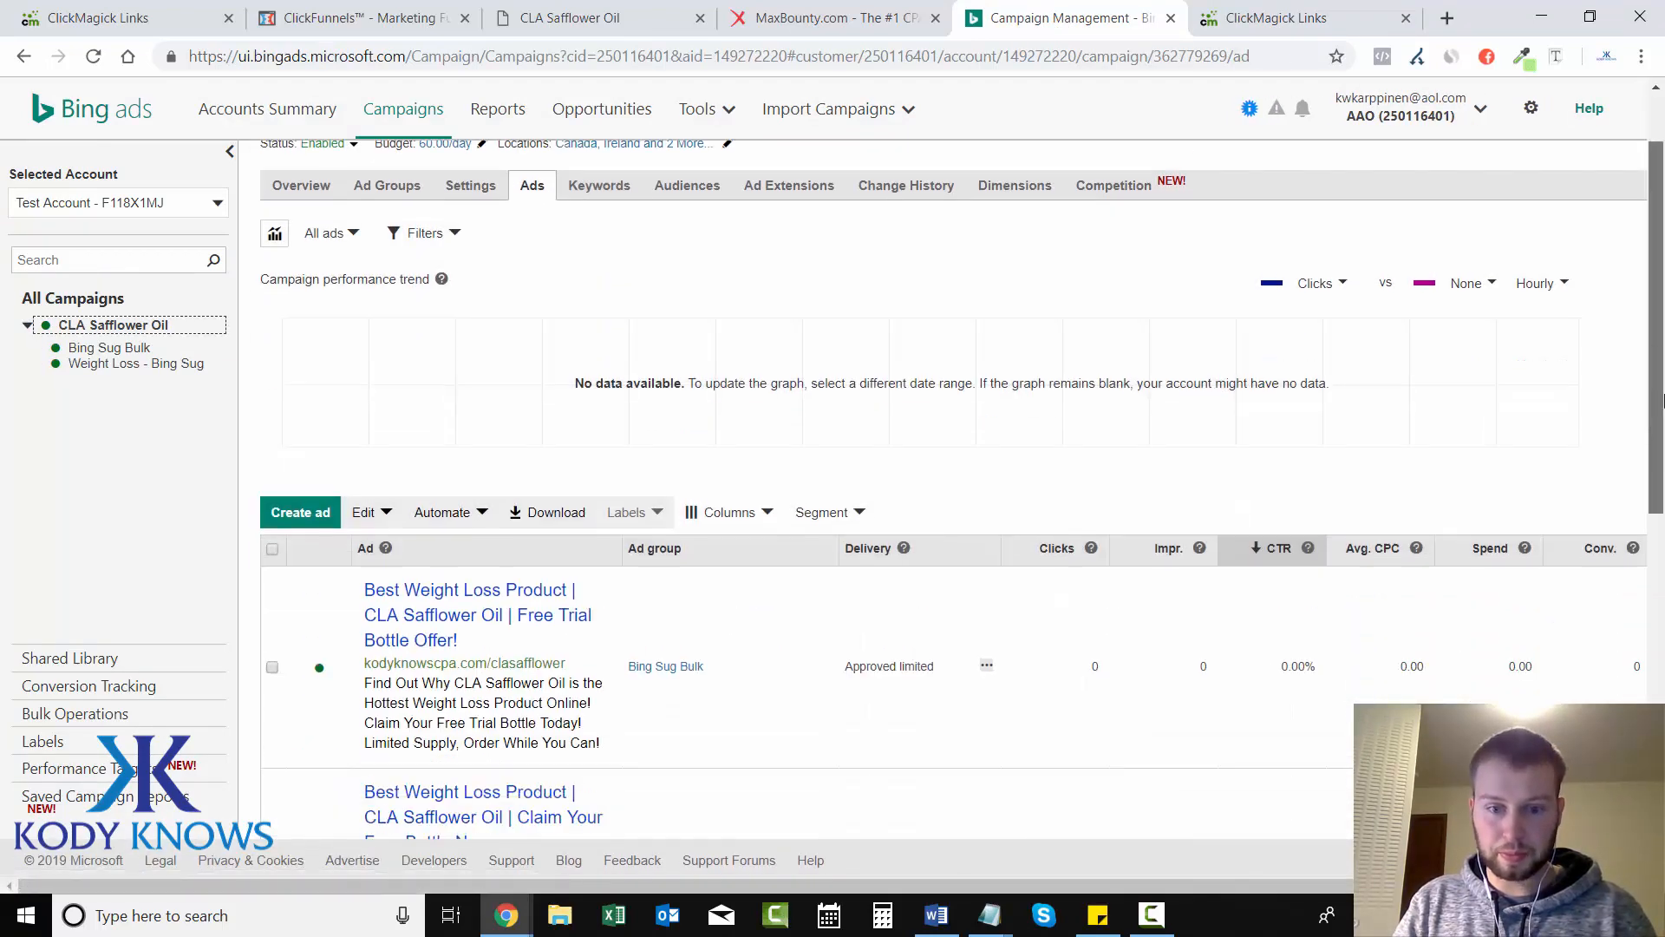
pyautogui.scroll(-3)
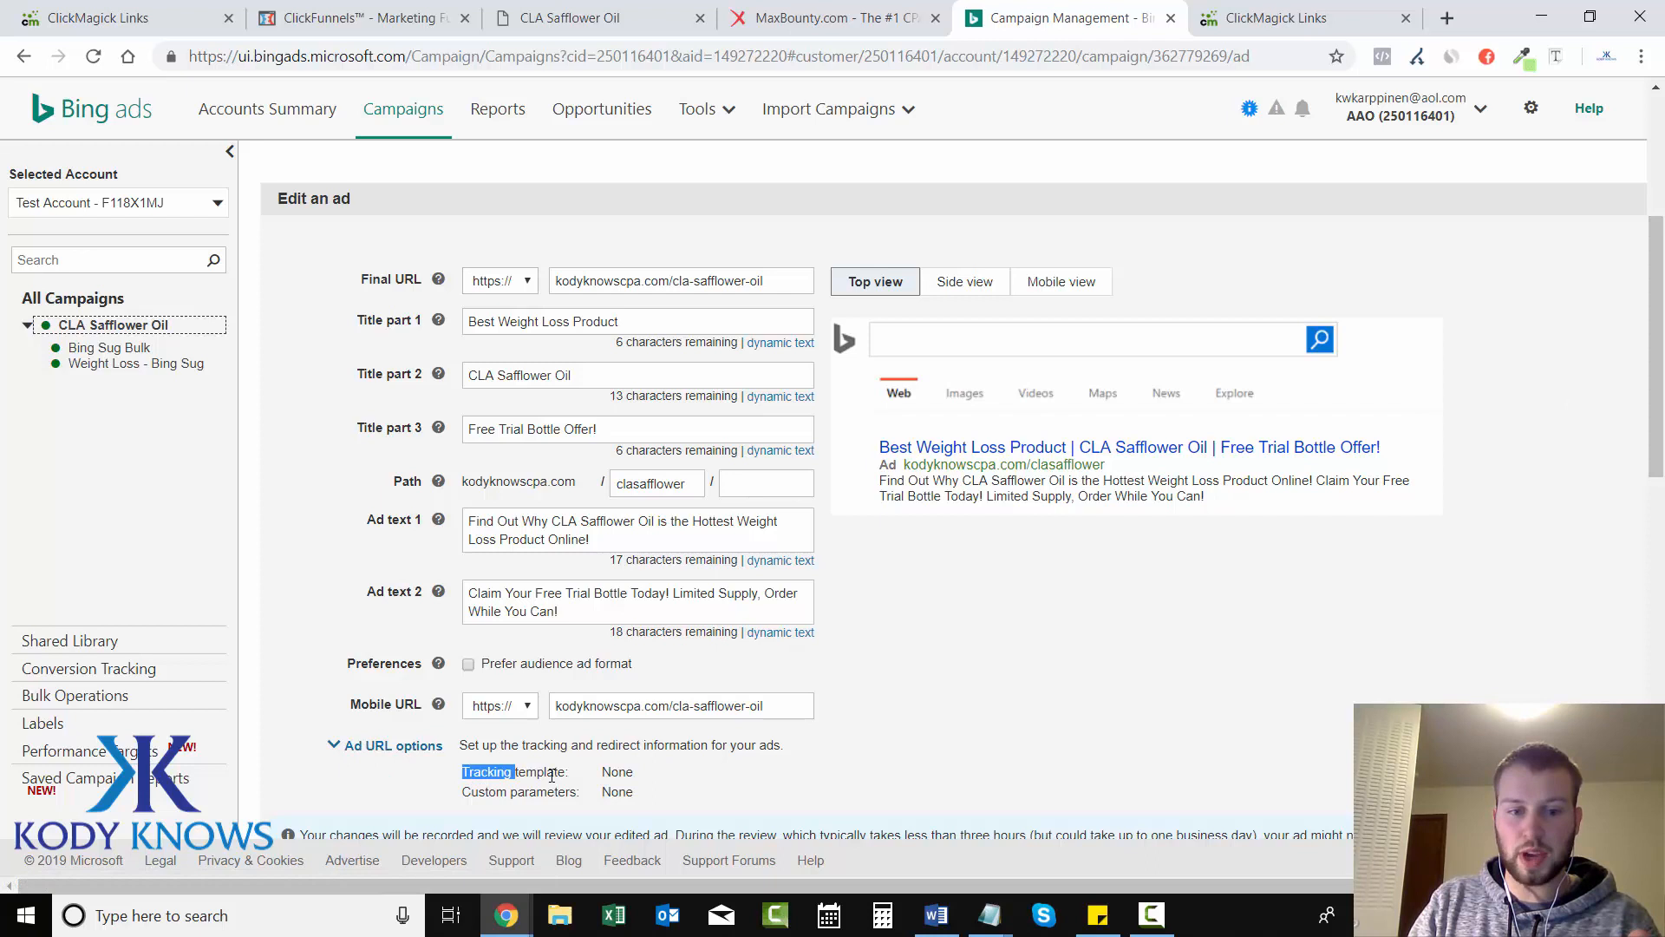
pyautogui.scroll(-3)
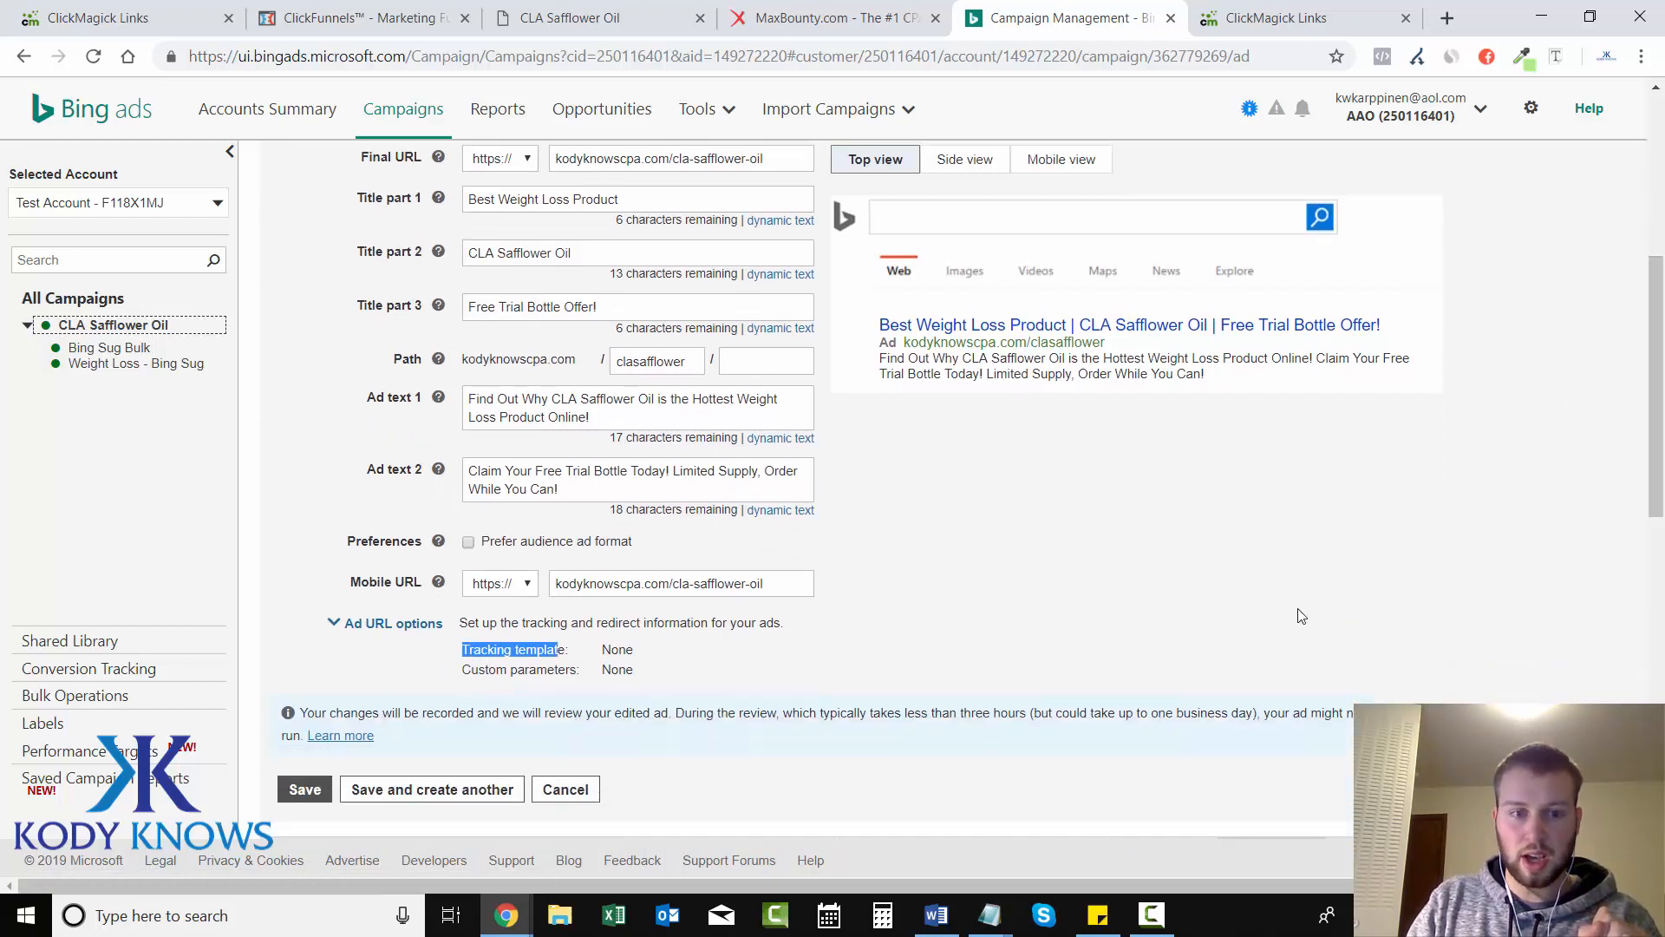
pyautogui.click(514, 648)
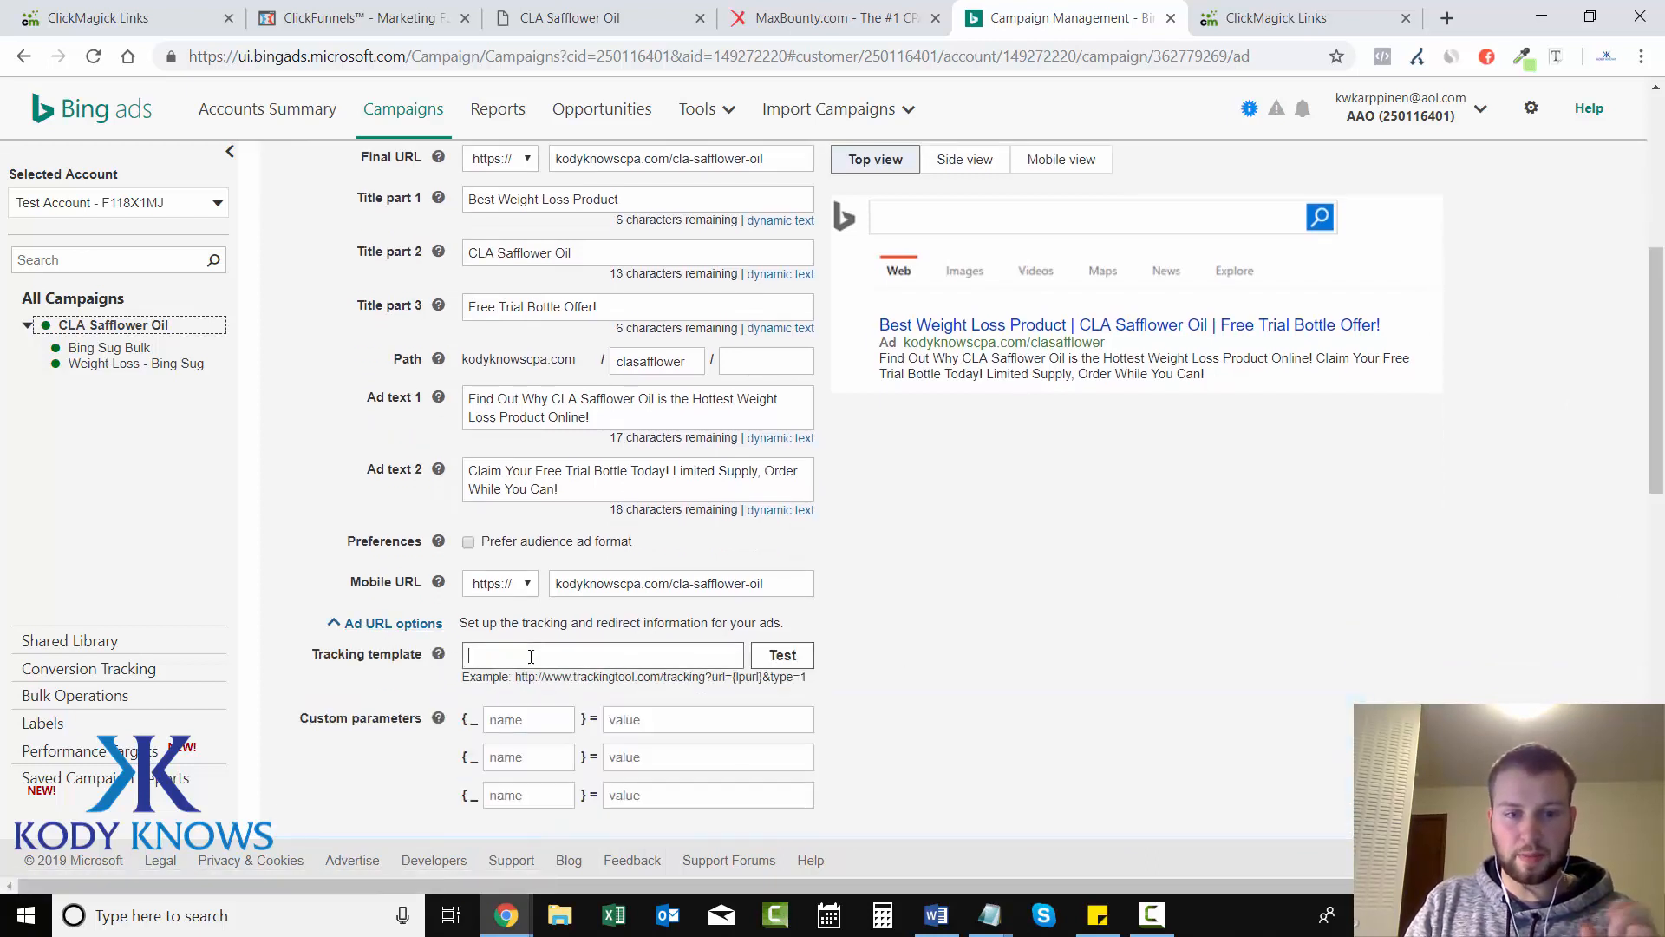
pyautogui.write('http://track.kodyknowscpa.com/cla-safflower')
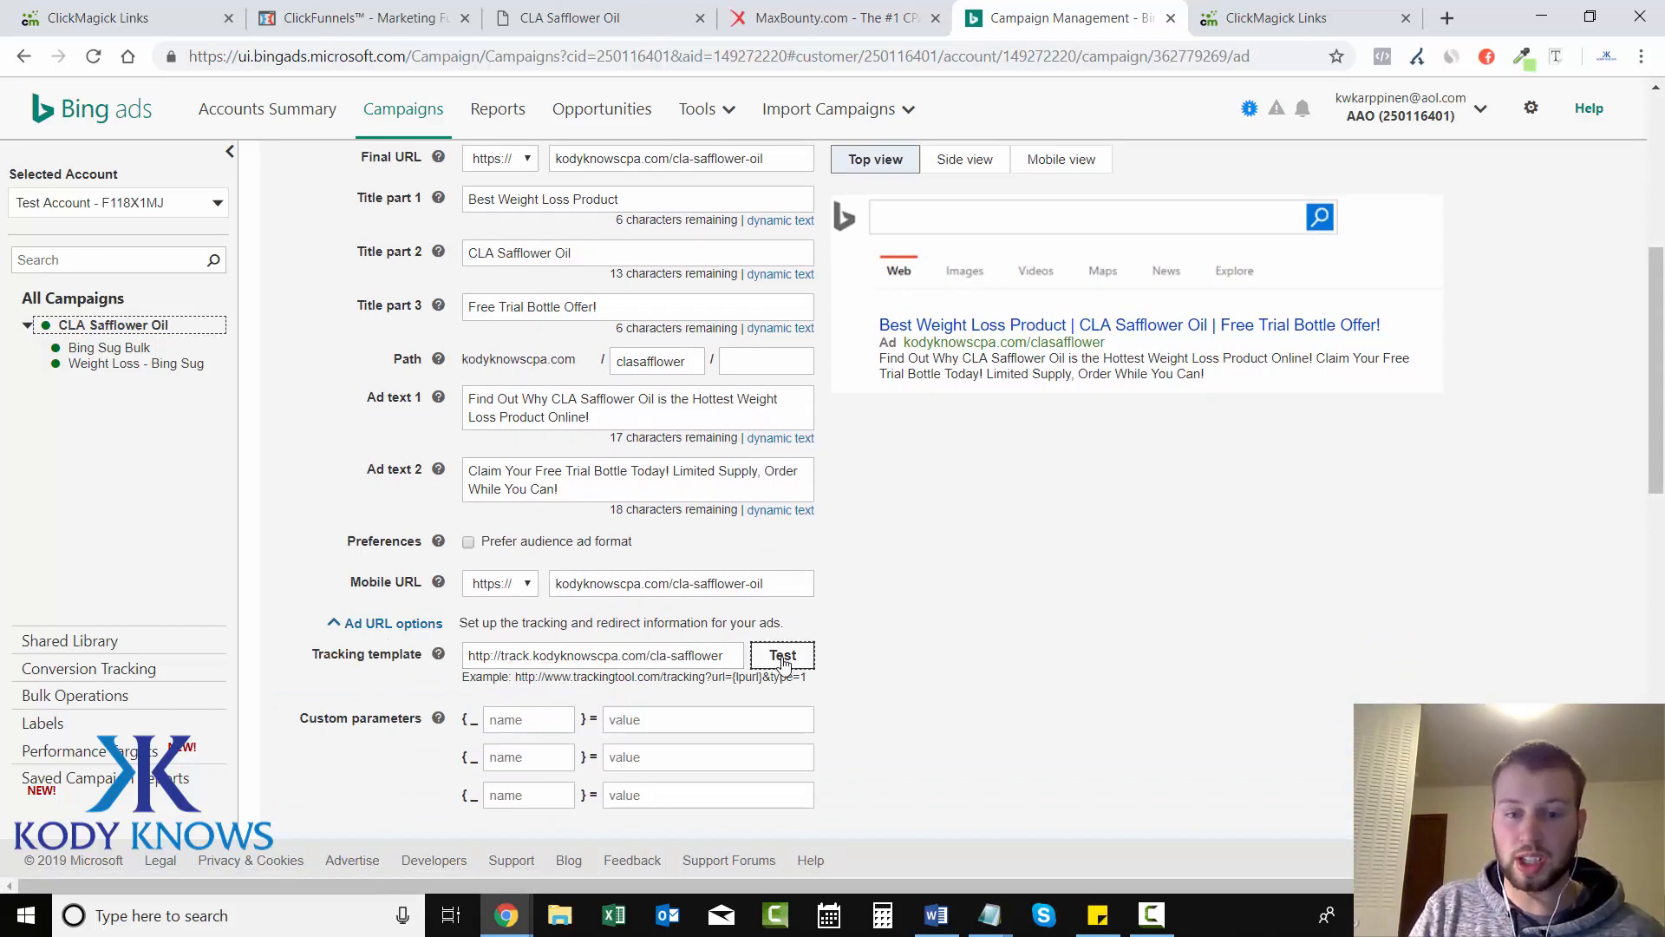
pyautogui.click(782, 656)
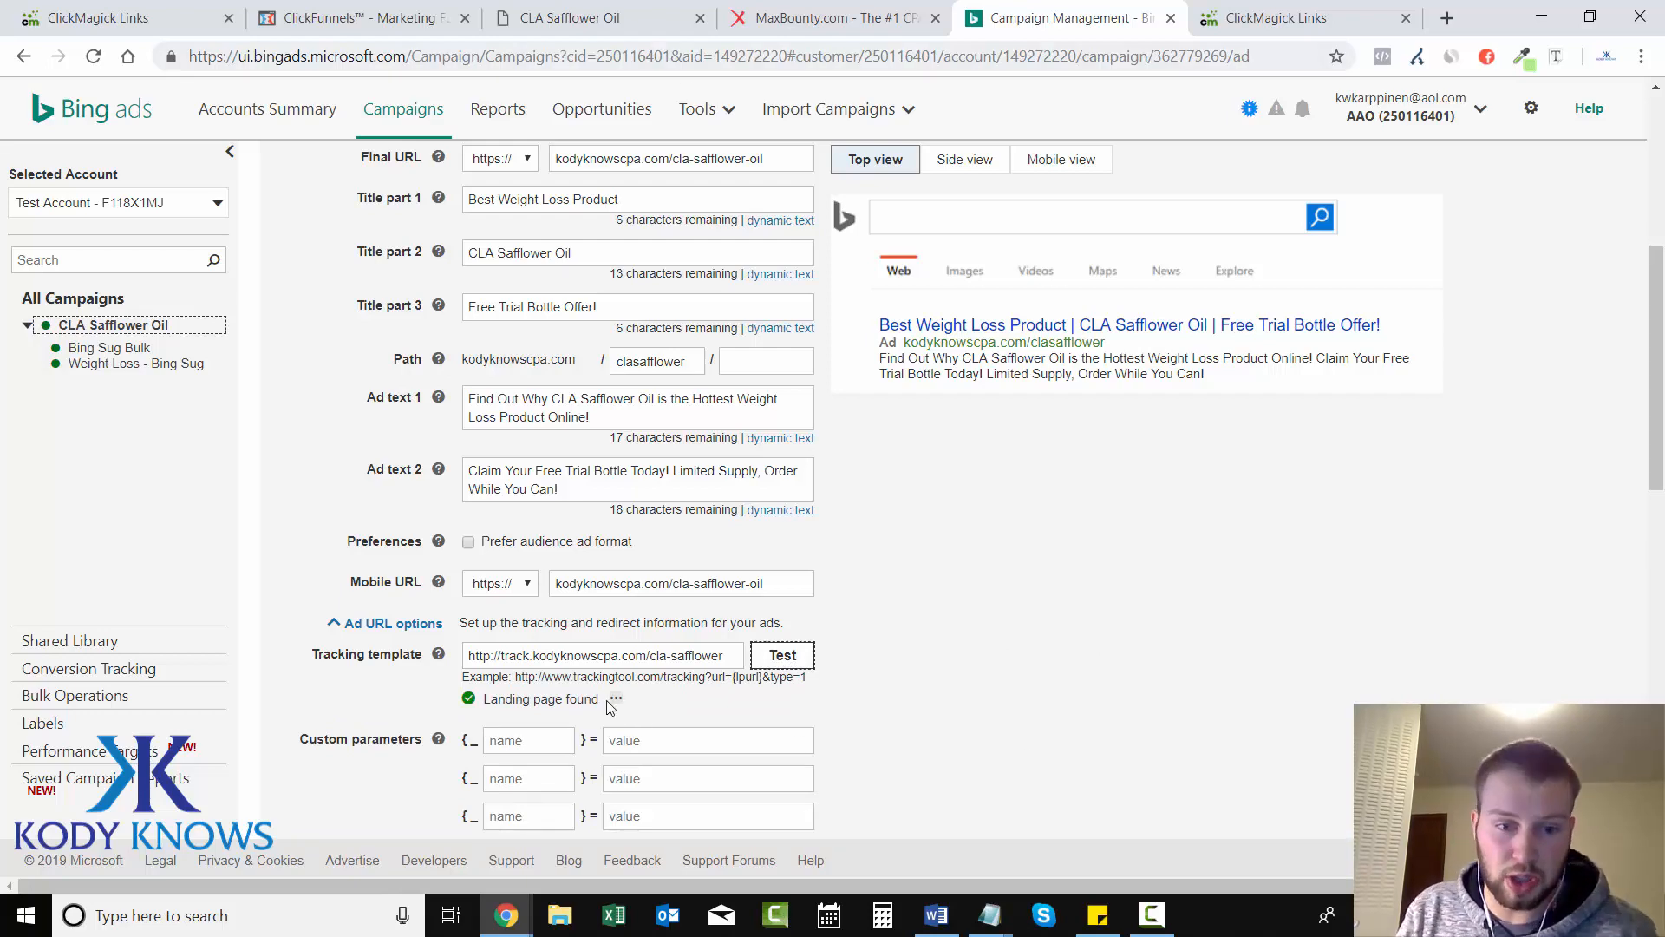
pyautogui.click(614, 699)
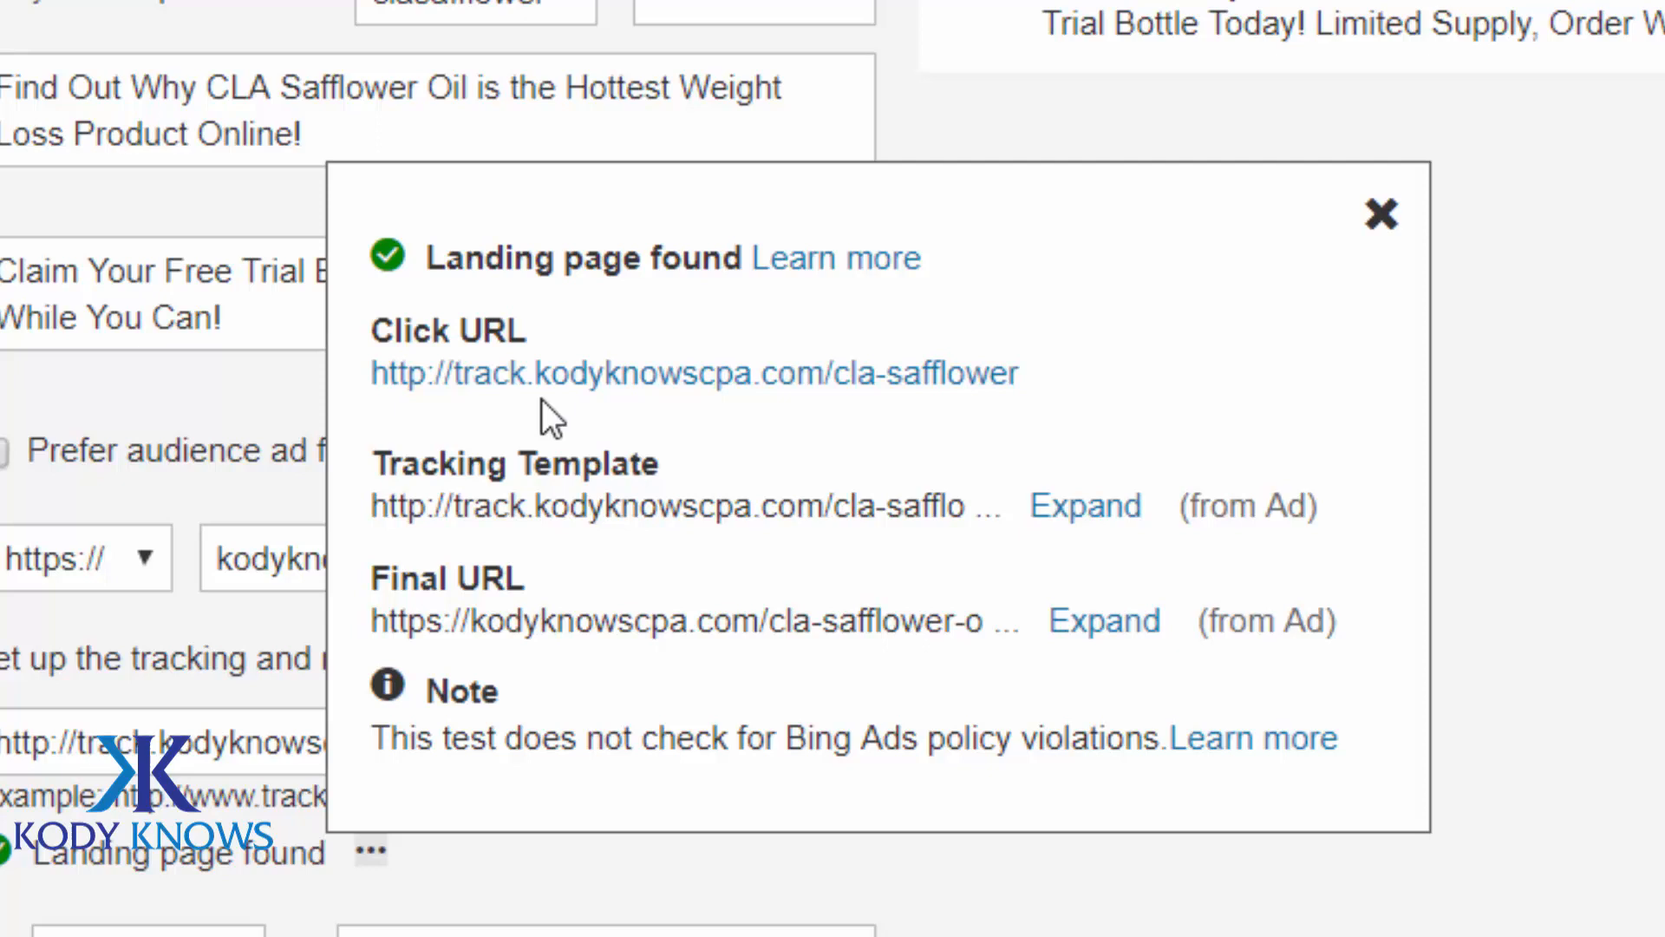
pyautogui.moveTo(935, 382)
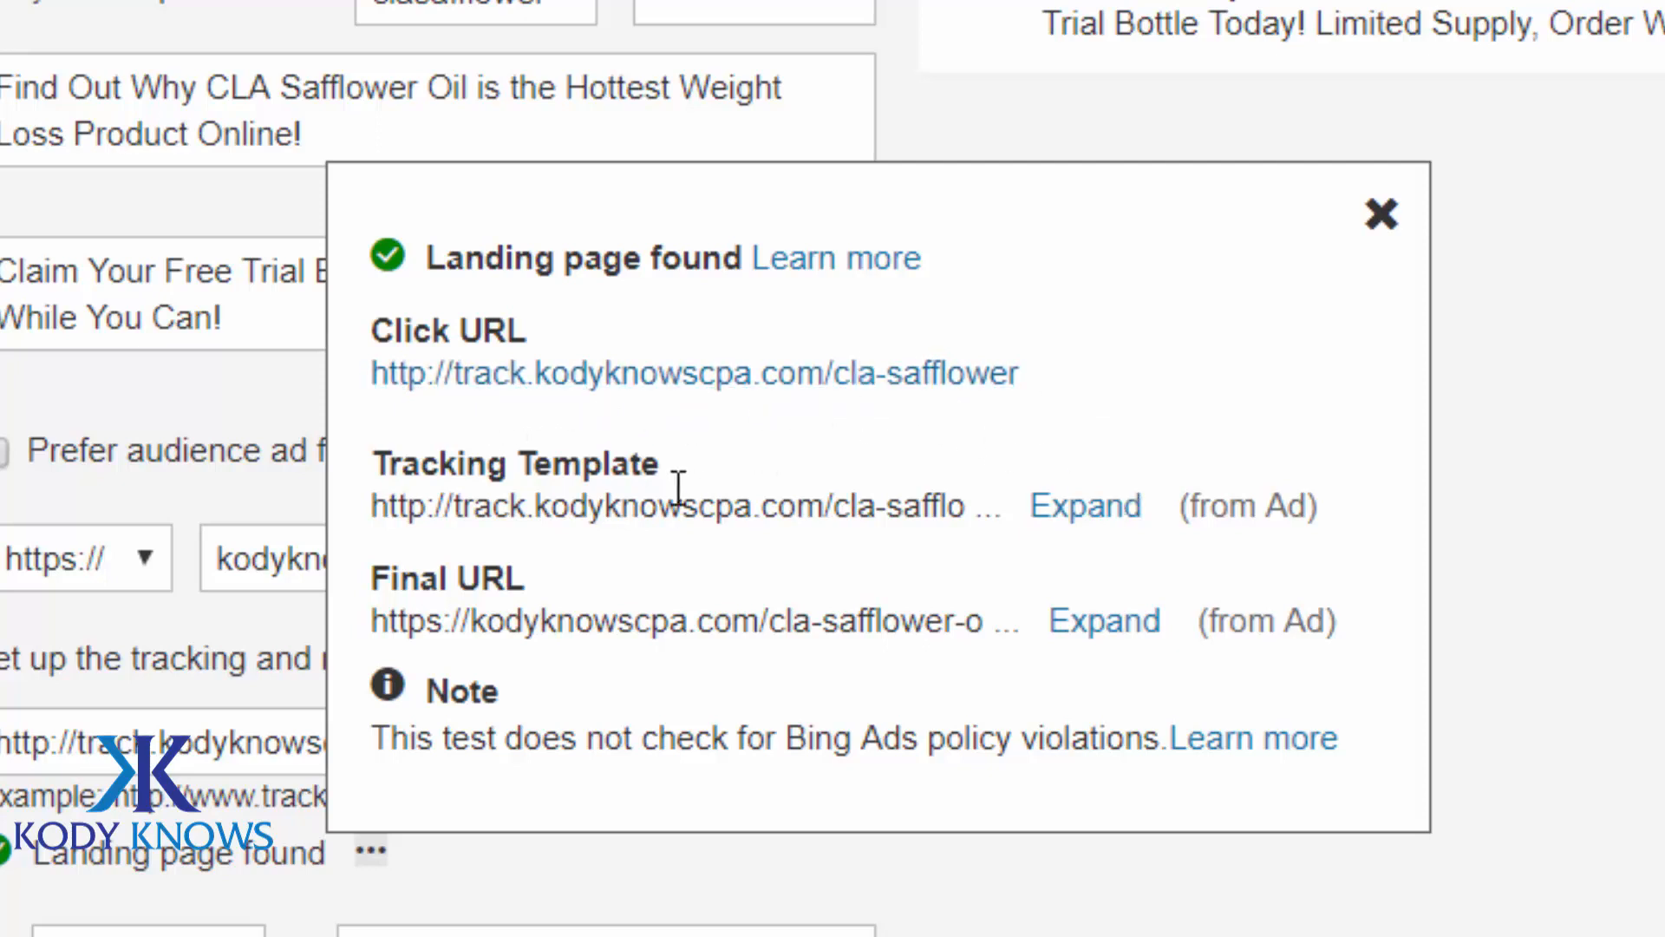
pyautogui.click(1085, 505)
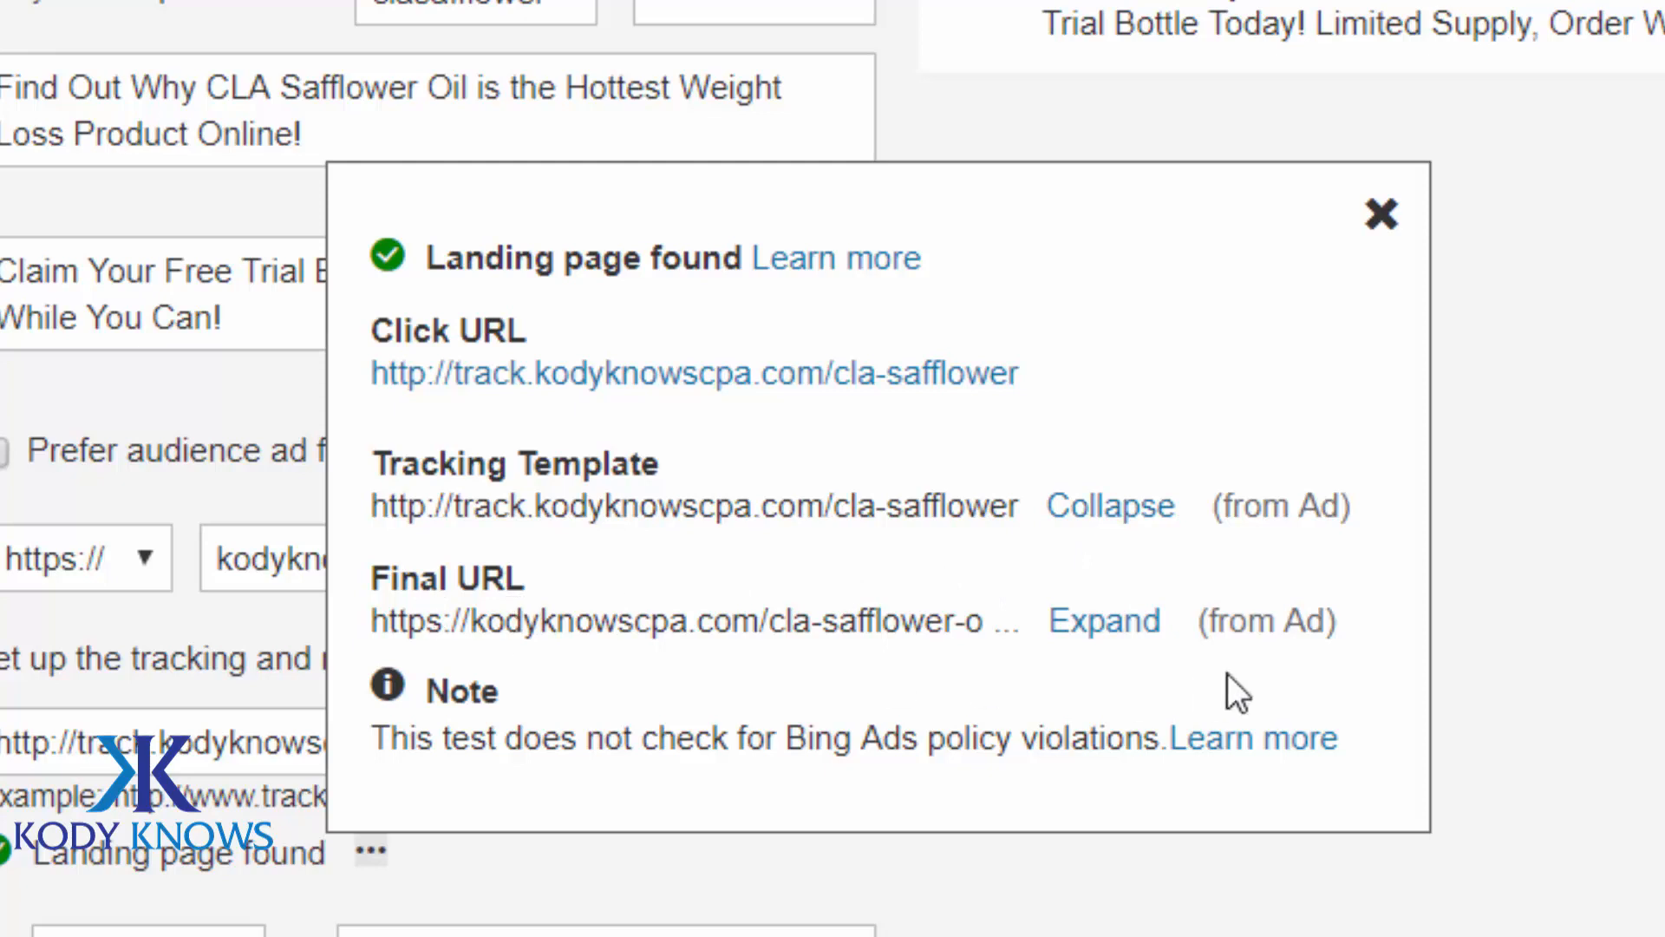
pyautogui.click(1103, 621)
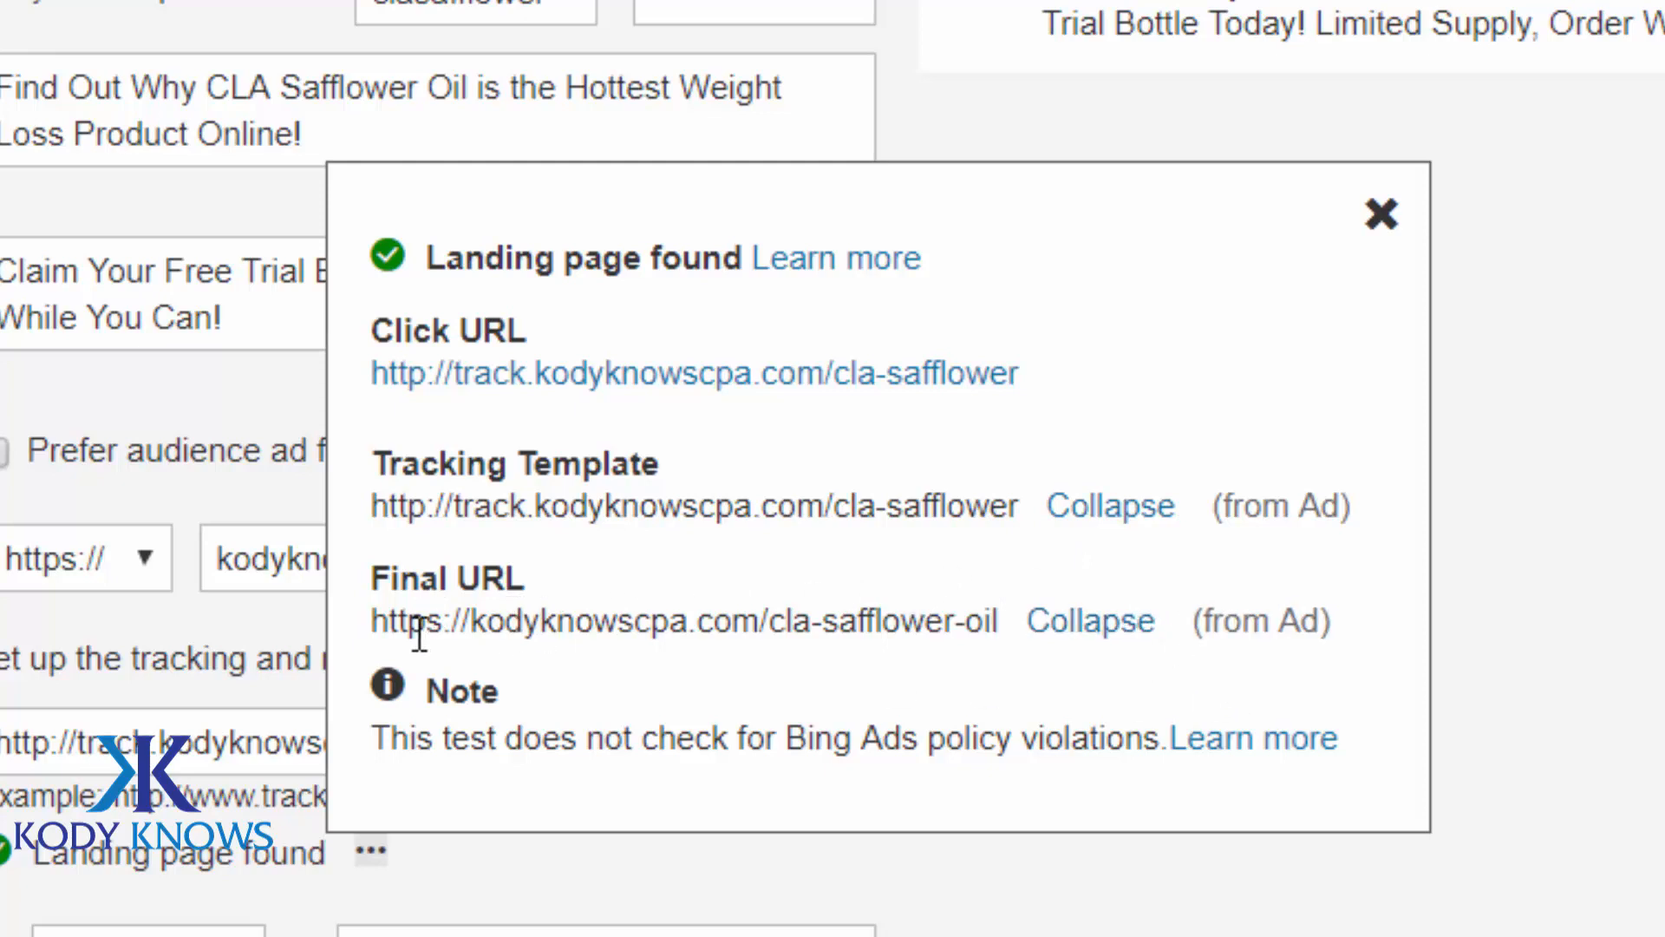
pyautogui.moveTo(773, 632)
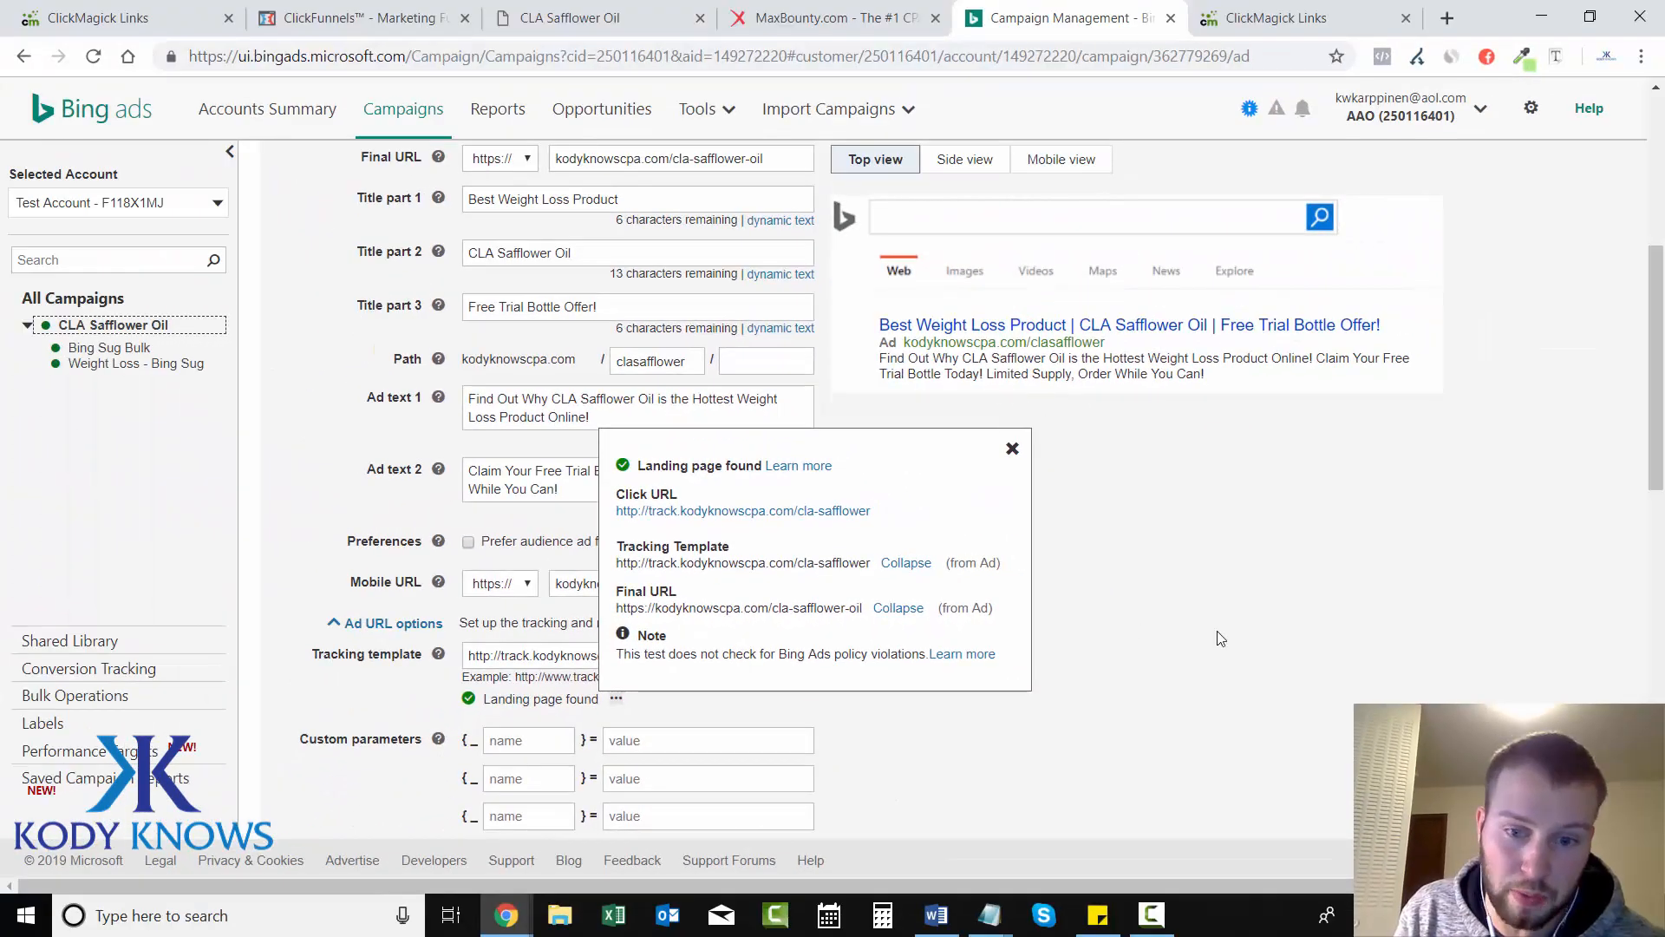
# Draft the cla-safflower tracking link in Notepad, then return to ClickMagick's links list.
pyautogui.click(1011, 448)
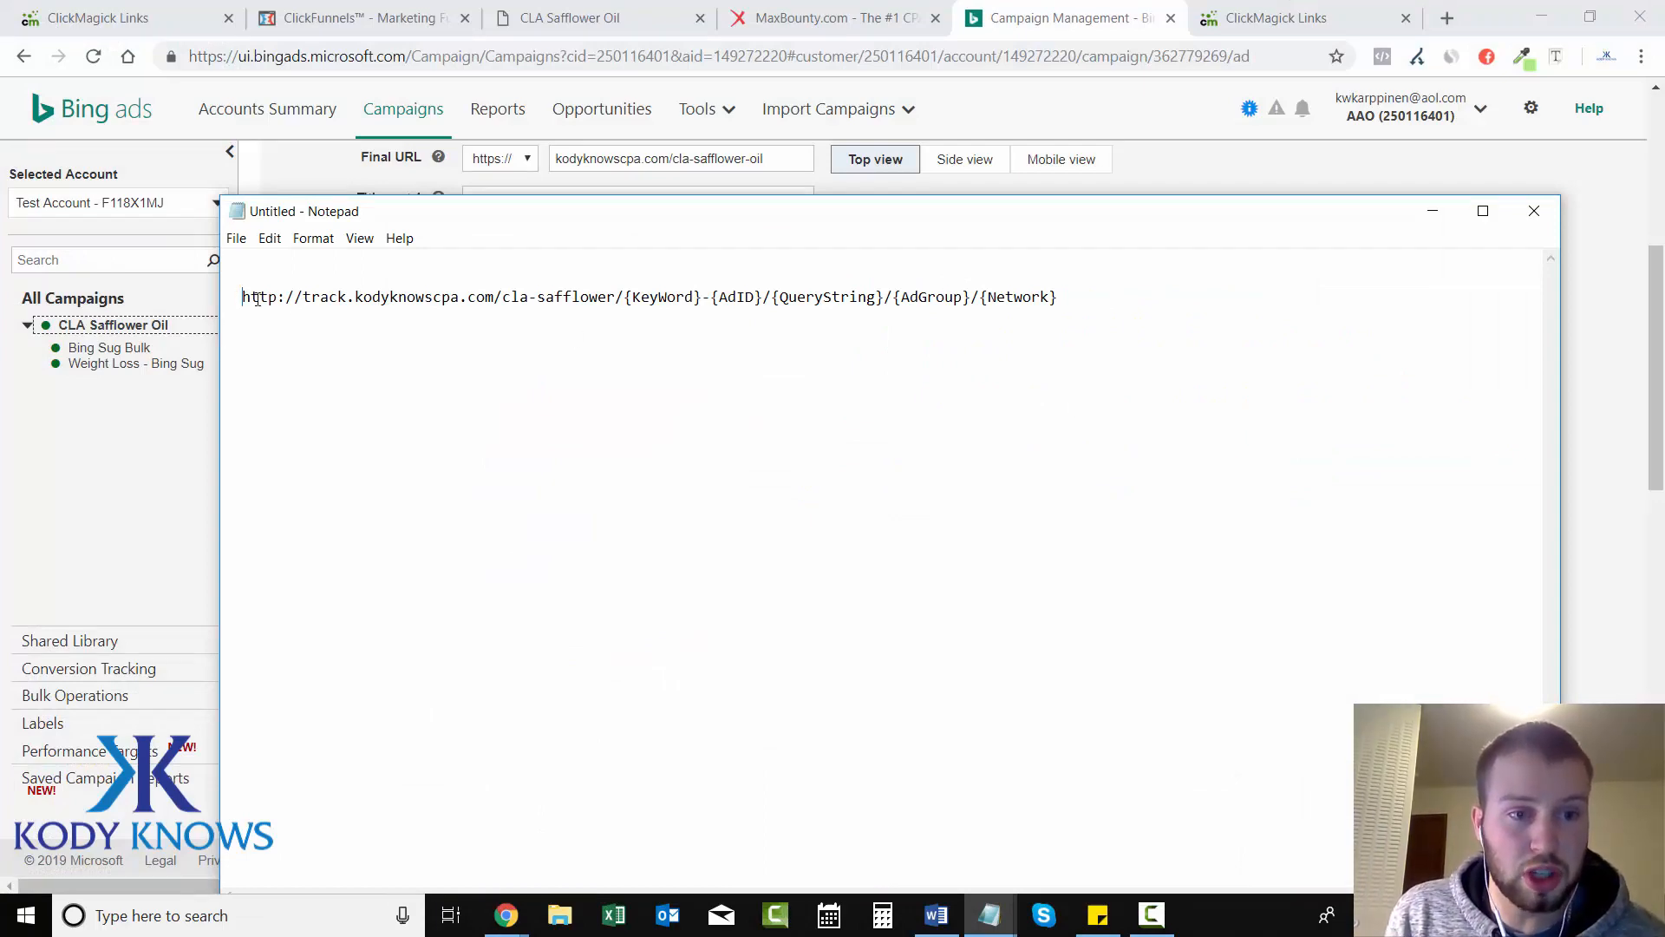
pyautogui.click(106, 18)
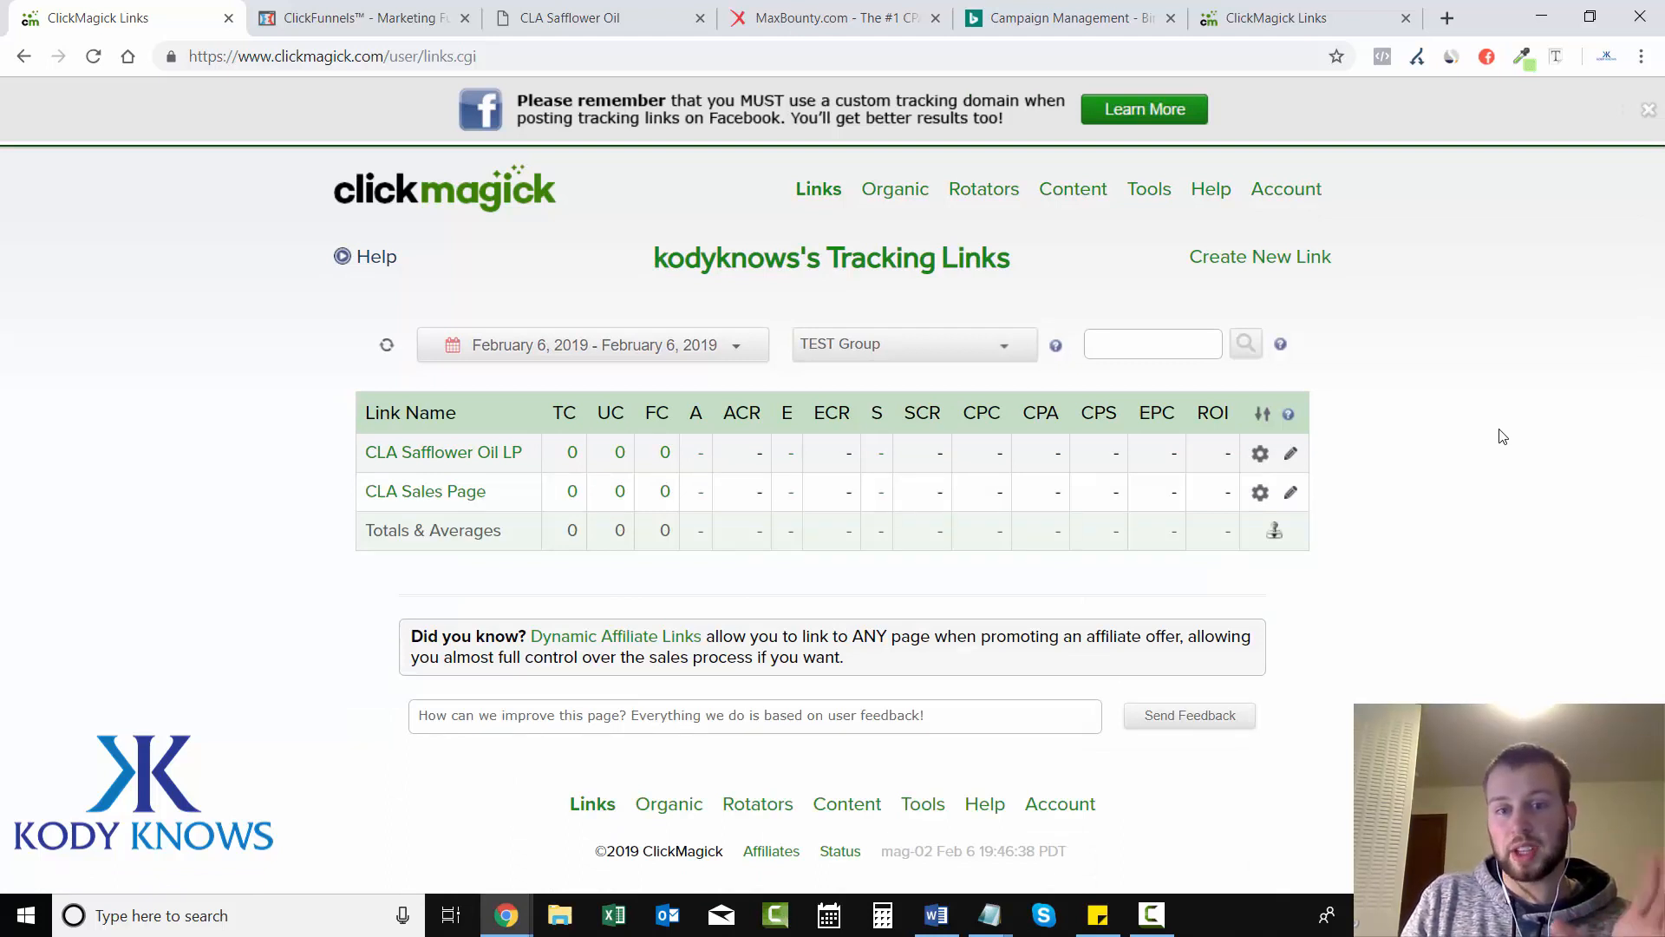
pyautogui.moveTo(1511, 441)
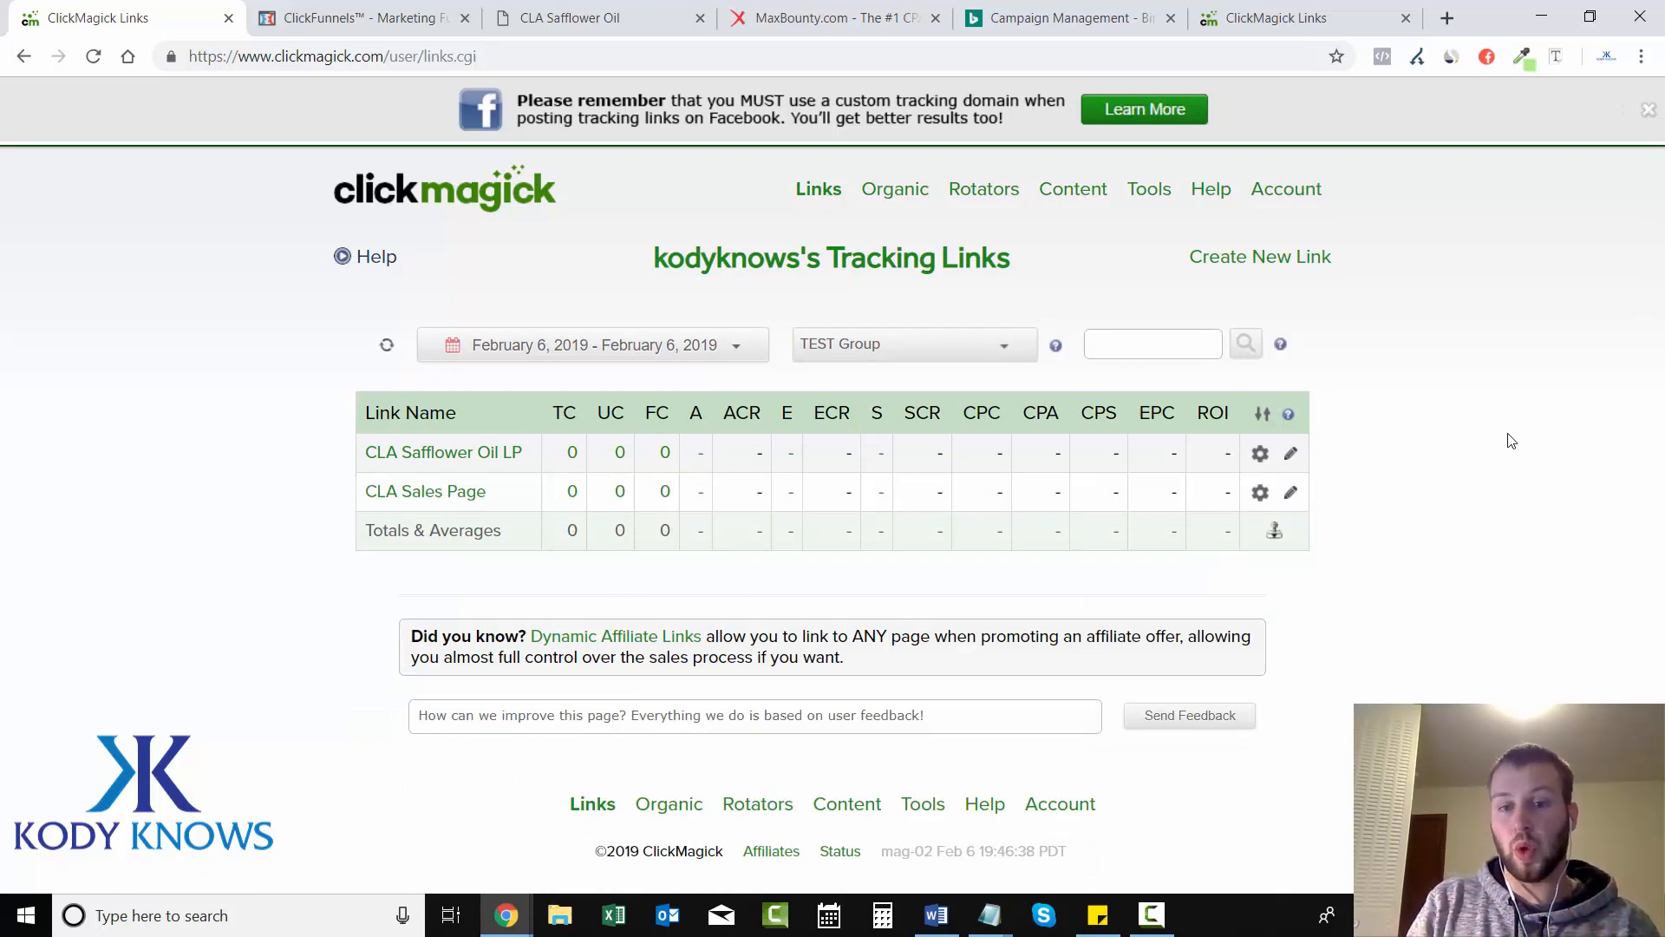
# Append {KeyWord}-{AdID}/{QueryString}/{AdGroup}/{Network} tokens to the Notepad link and return to the Bing Ads ad.
pyautogui.click(988, 915)
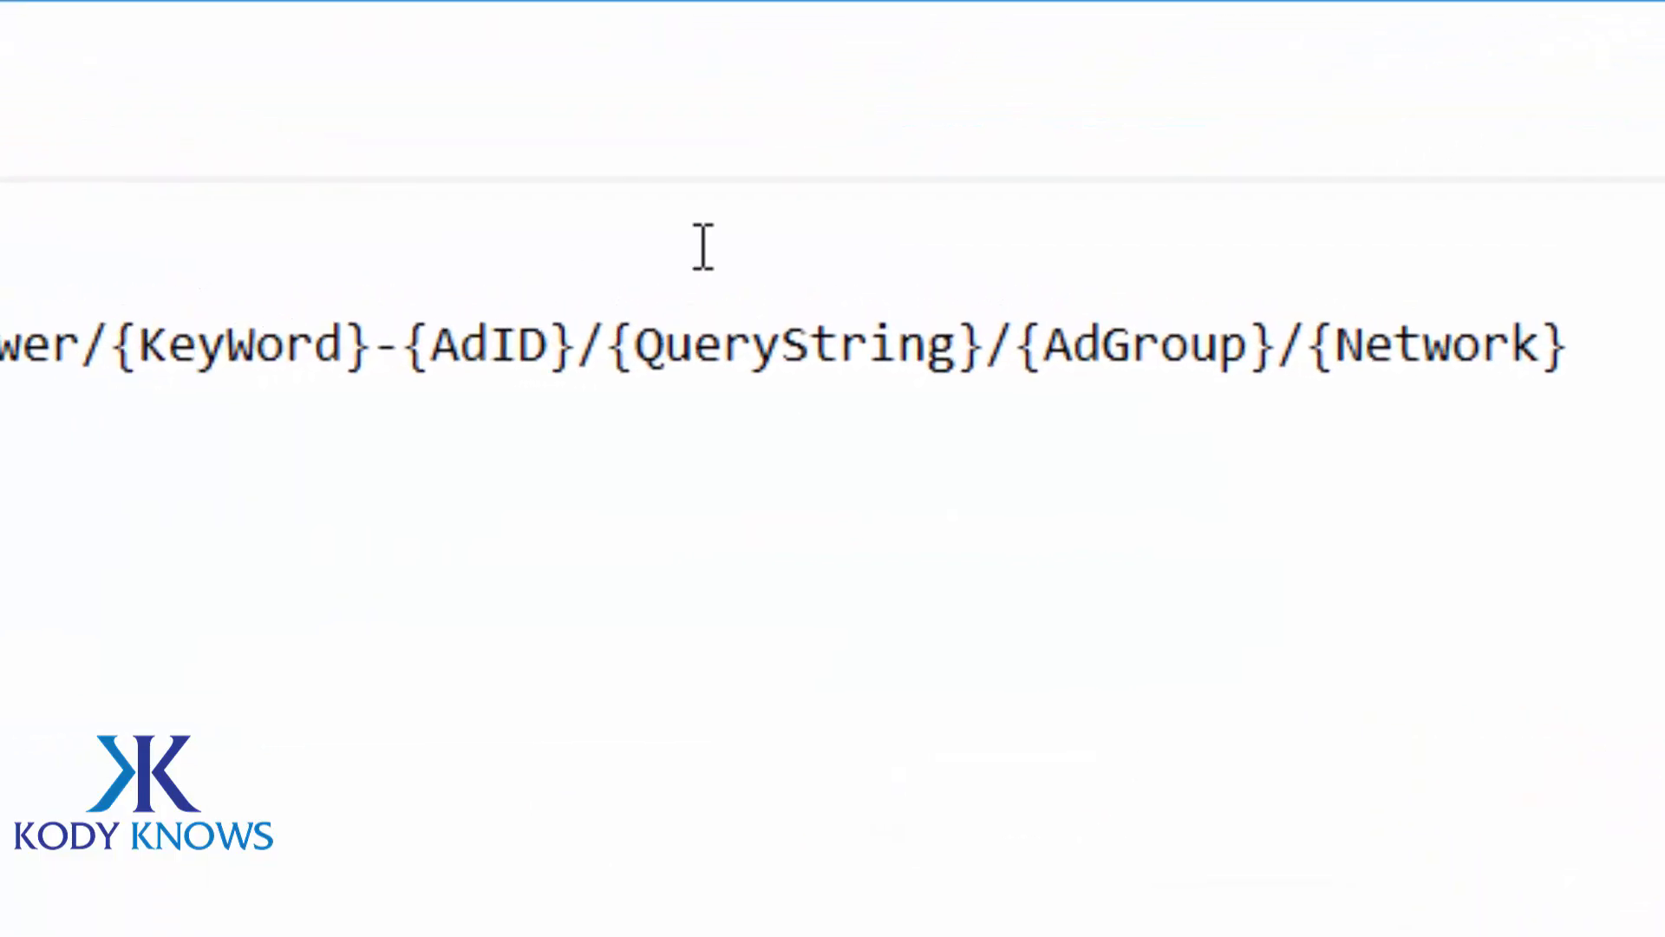
pyautogui.click(106, 344)
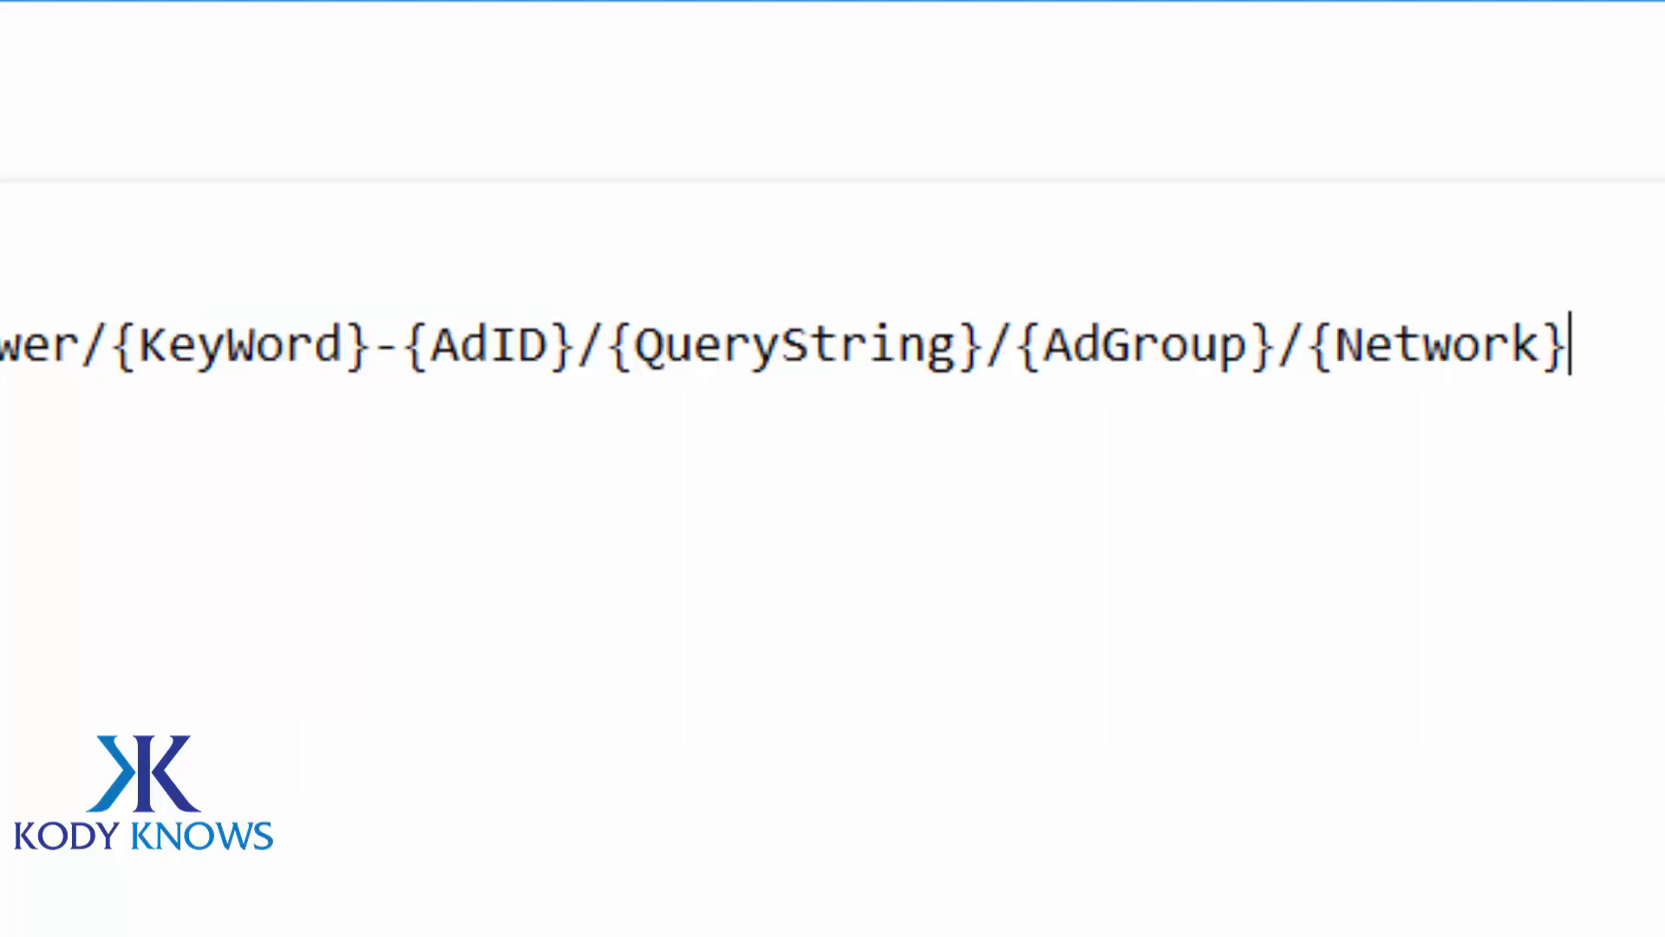
pyautogui.moveTo(467, 324)
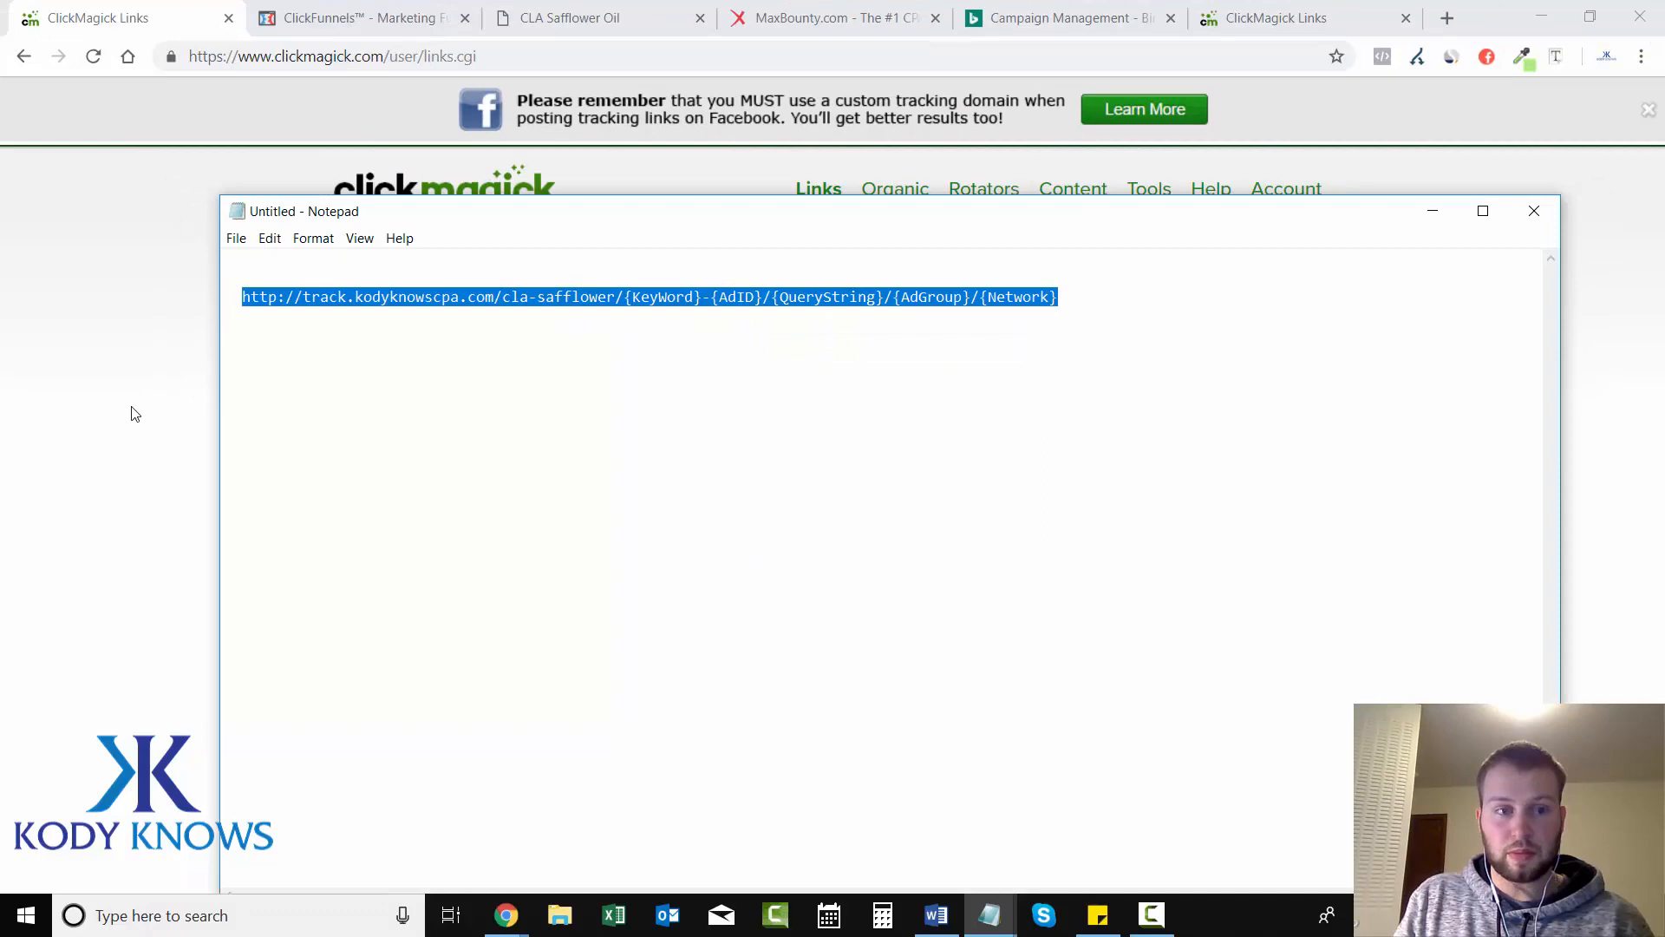
pyautogui.click(1062, 18)
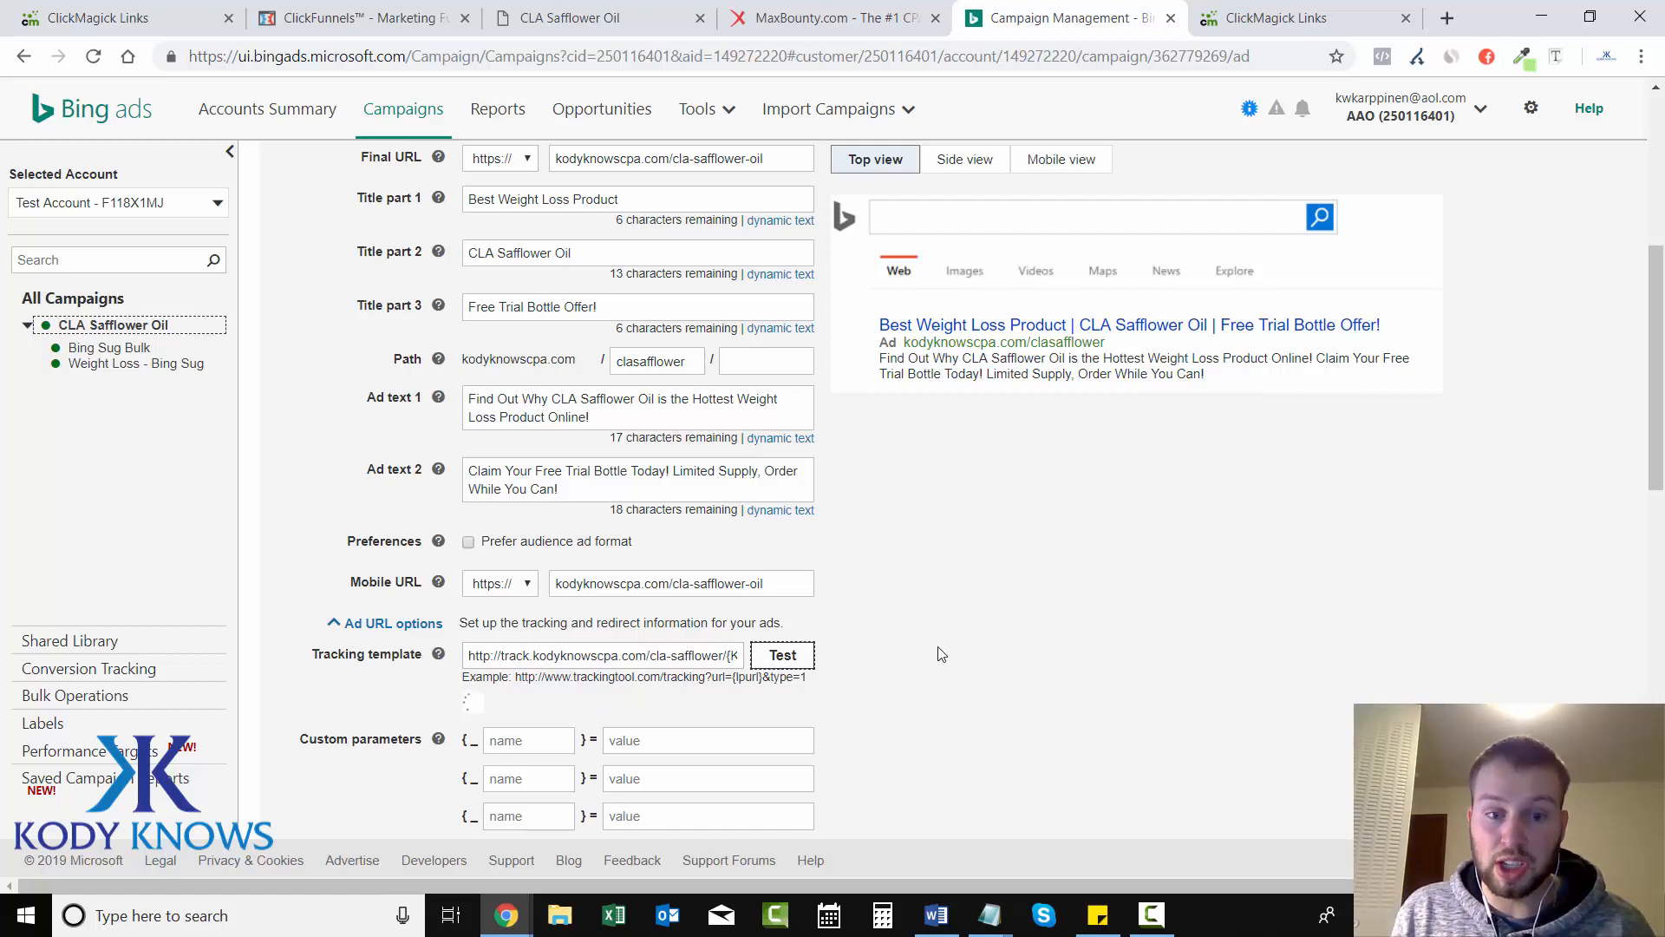
# Bring the Notepad window holding the tokenized cla-safflower link in front of Bing Ads.
pyautogui.click(781, 654)
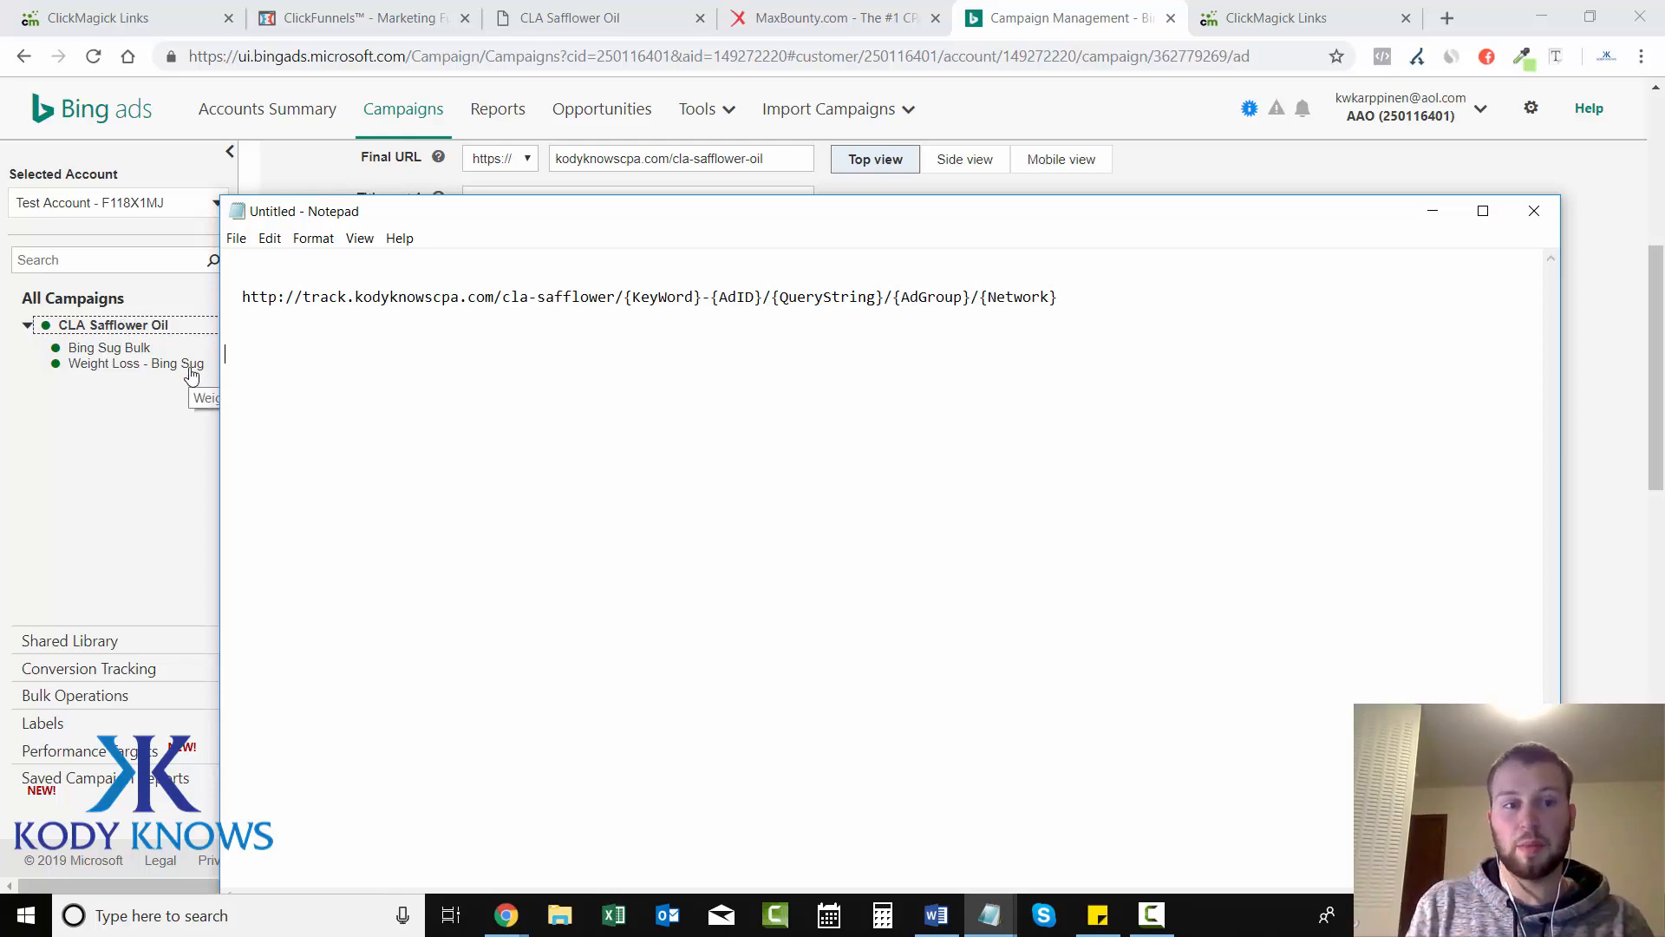
pyautogui.moveTo(148, 356)
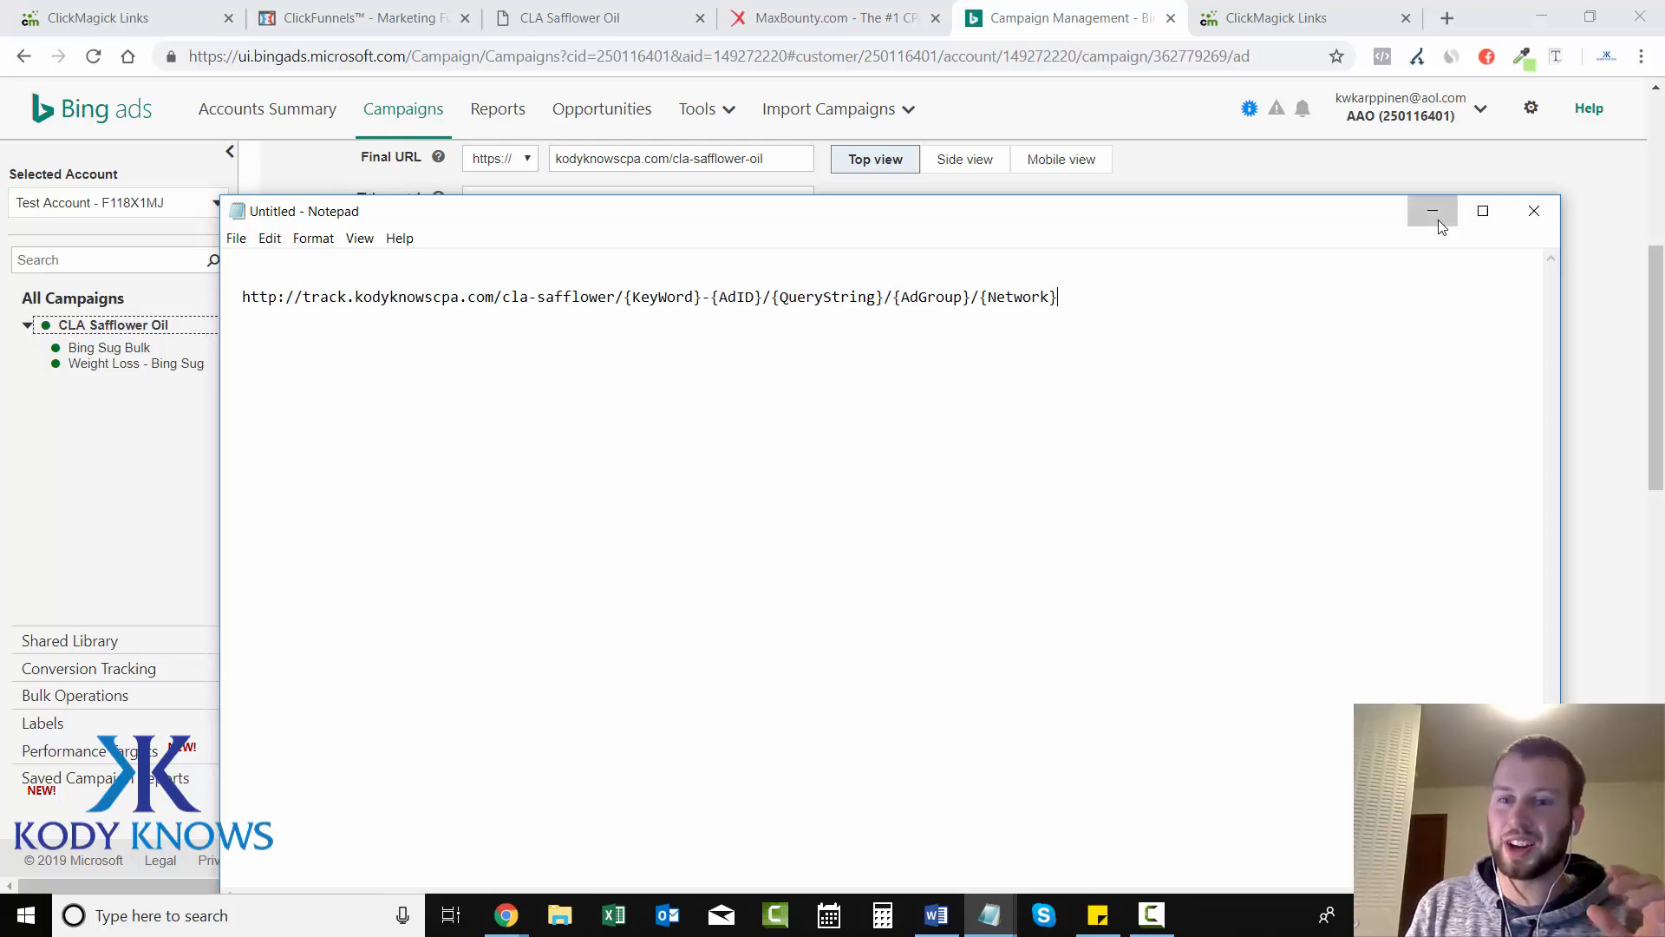
# Edit the second CLA Safflower Oil ad and reveal its Ad URL options.
pyautogui.click(1433, 210)
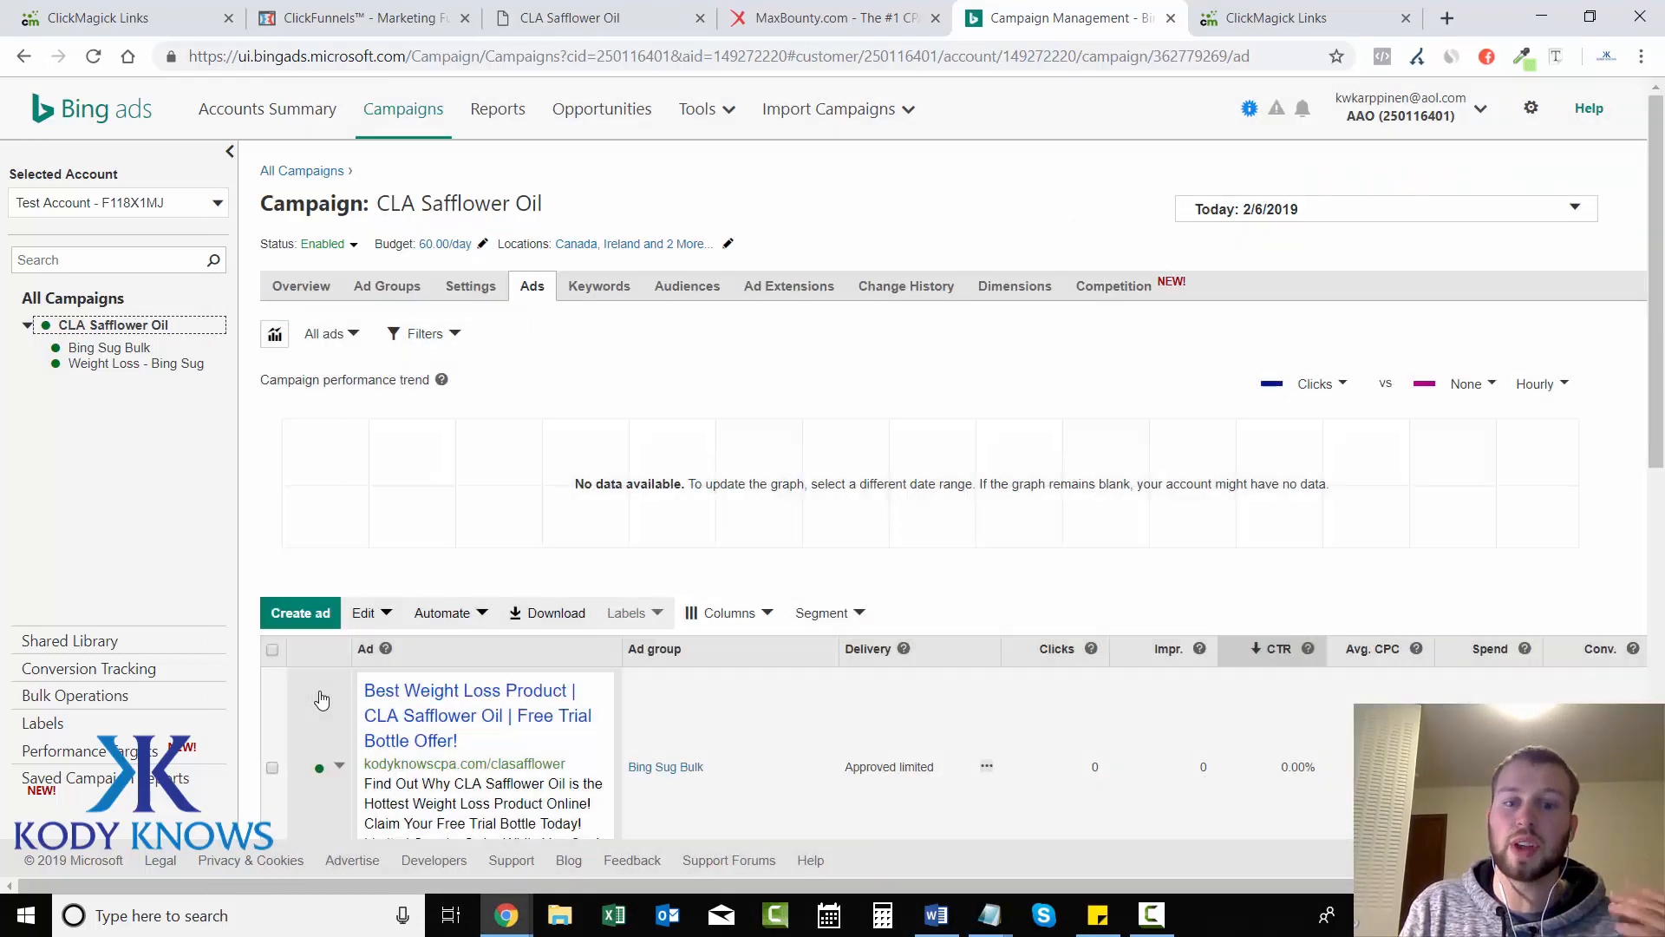
pyautogui.scroll(-3)
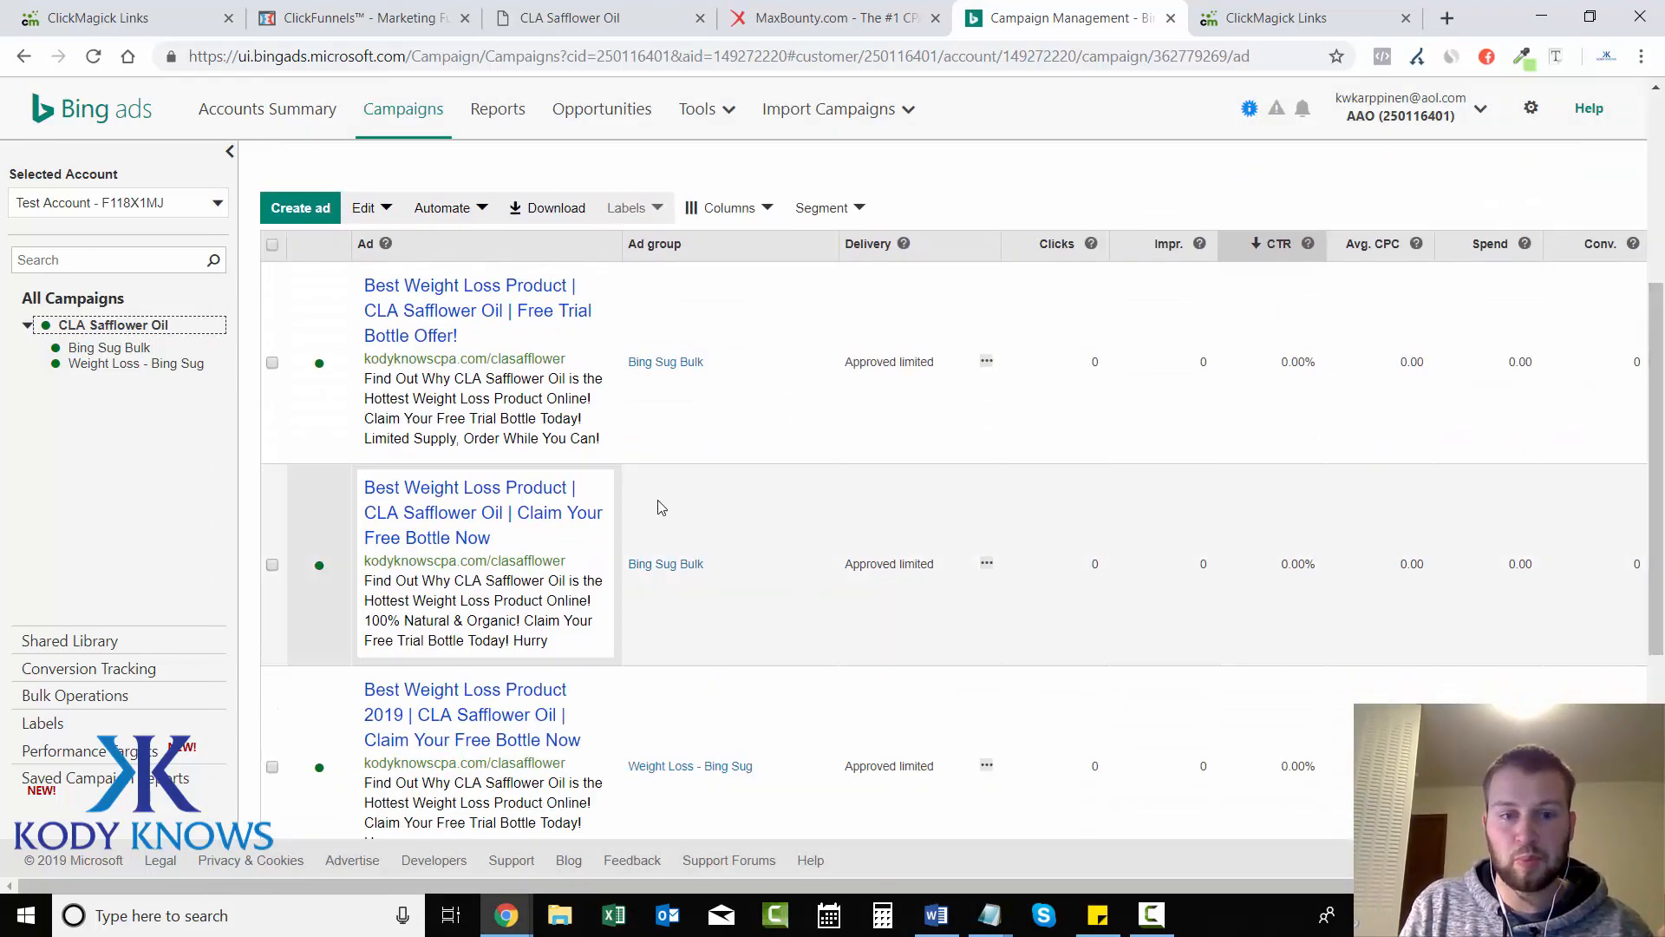
pyautogui.click(483, 512)
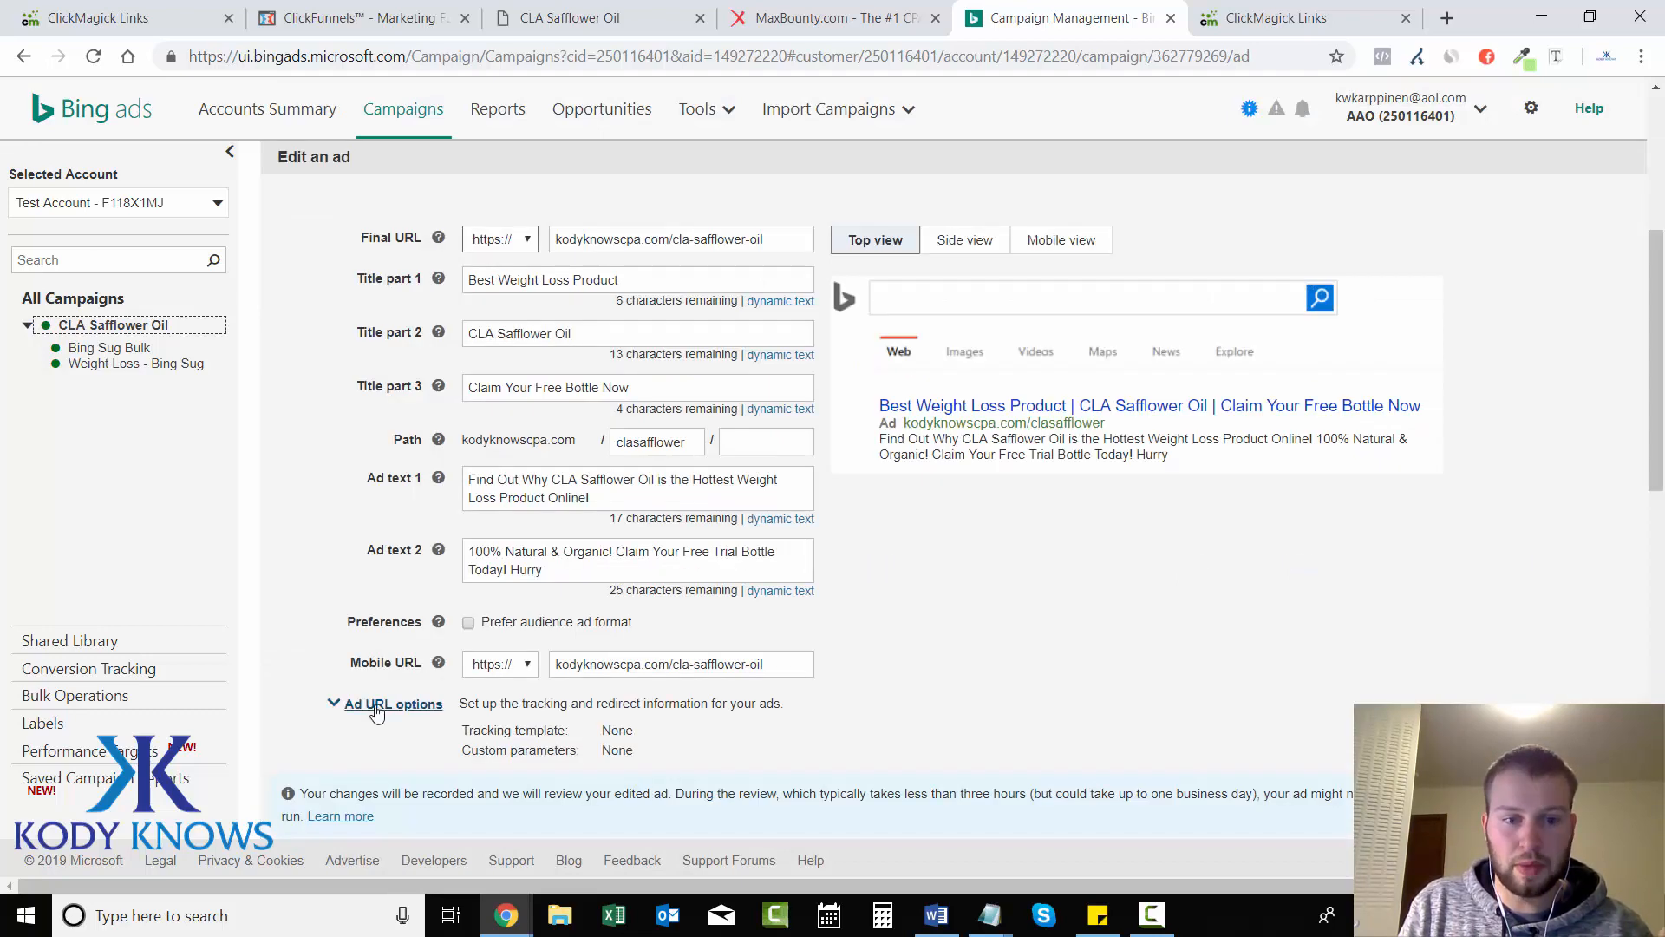
pyautogui.click(393, 704)
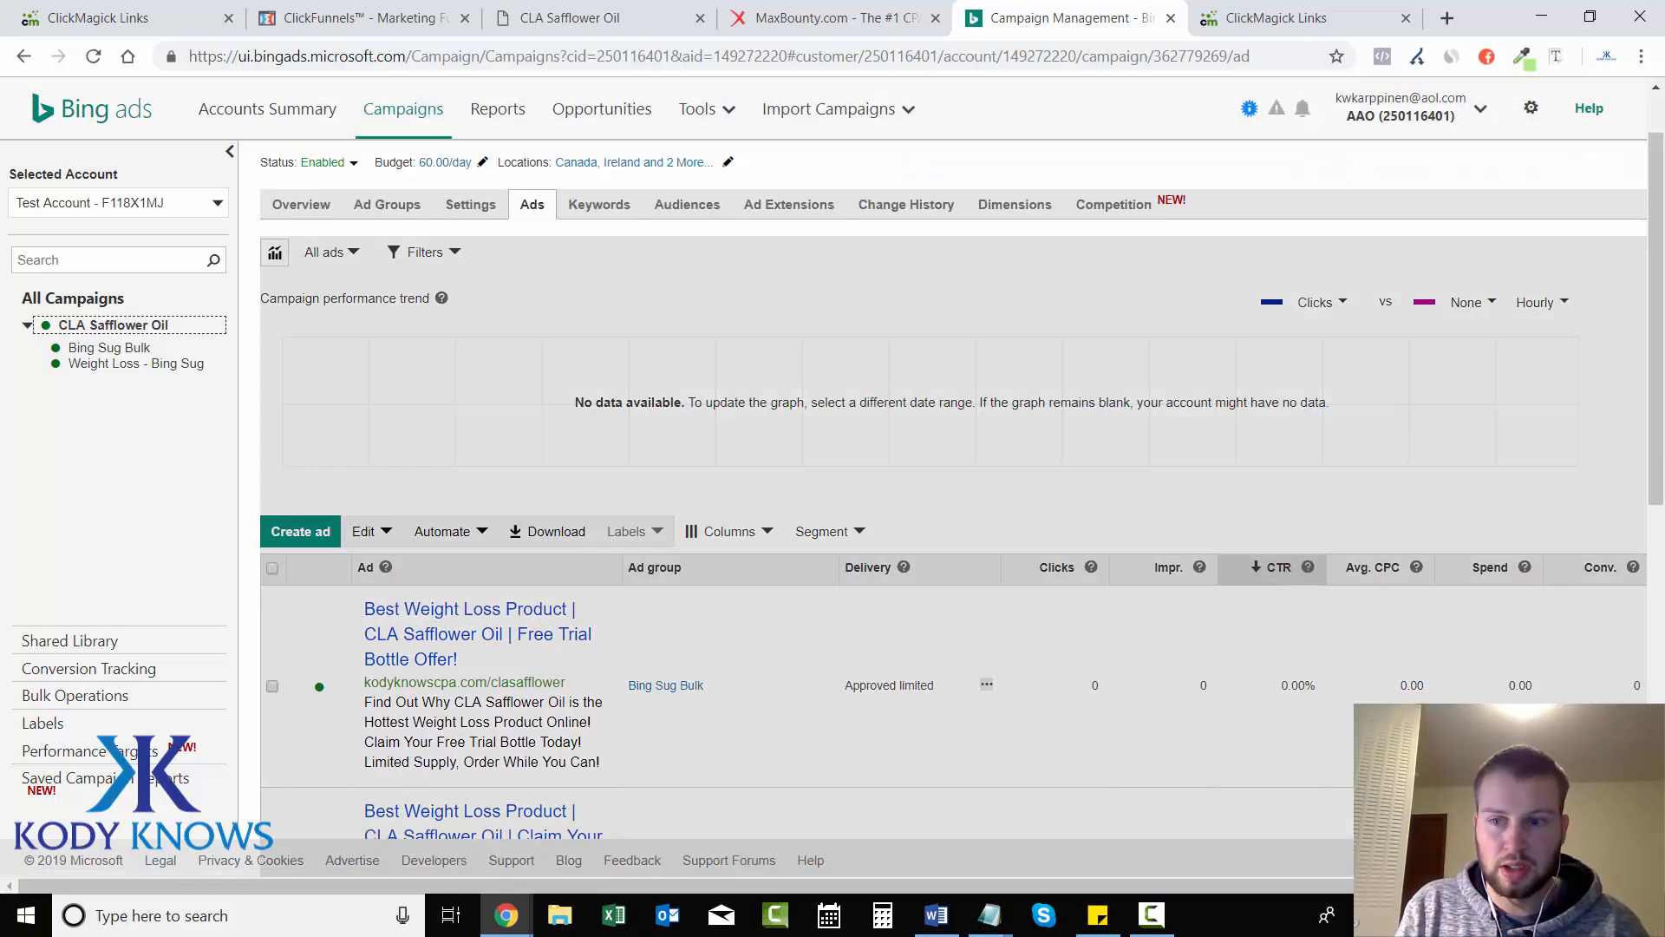
# Edit the last ad, giving it the tokenized tracking template with a passing landing-page test.
pyautogui.scroll(-3)
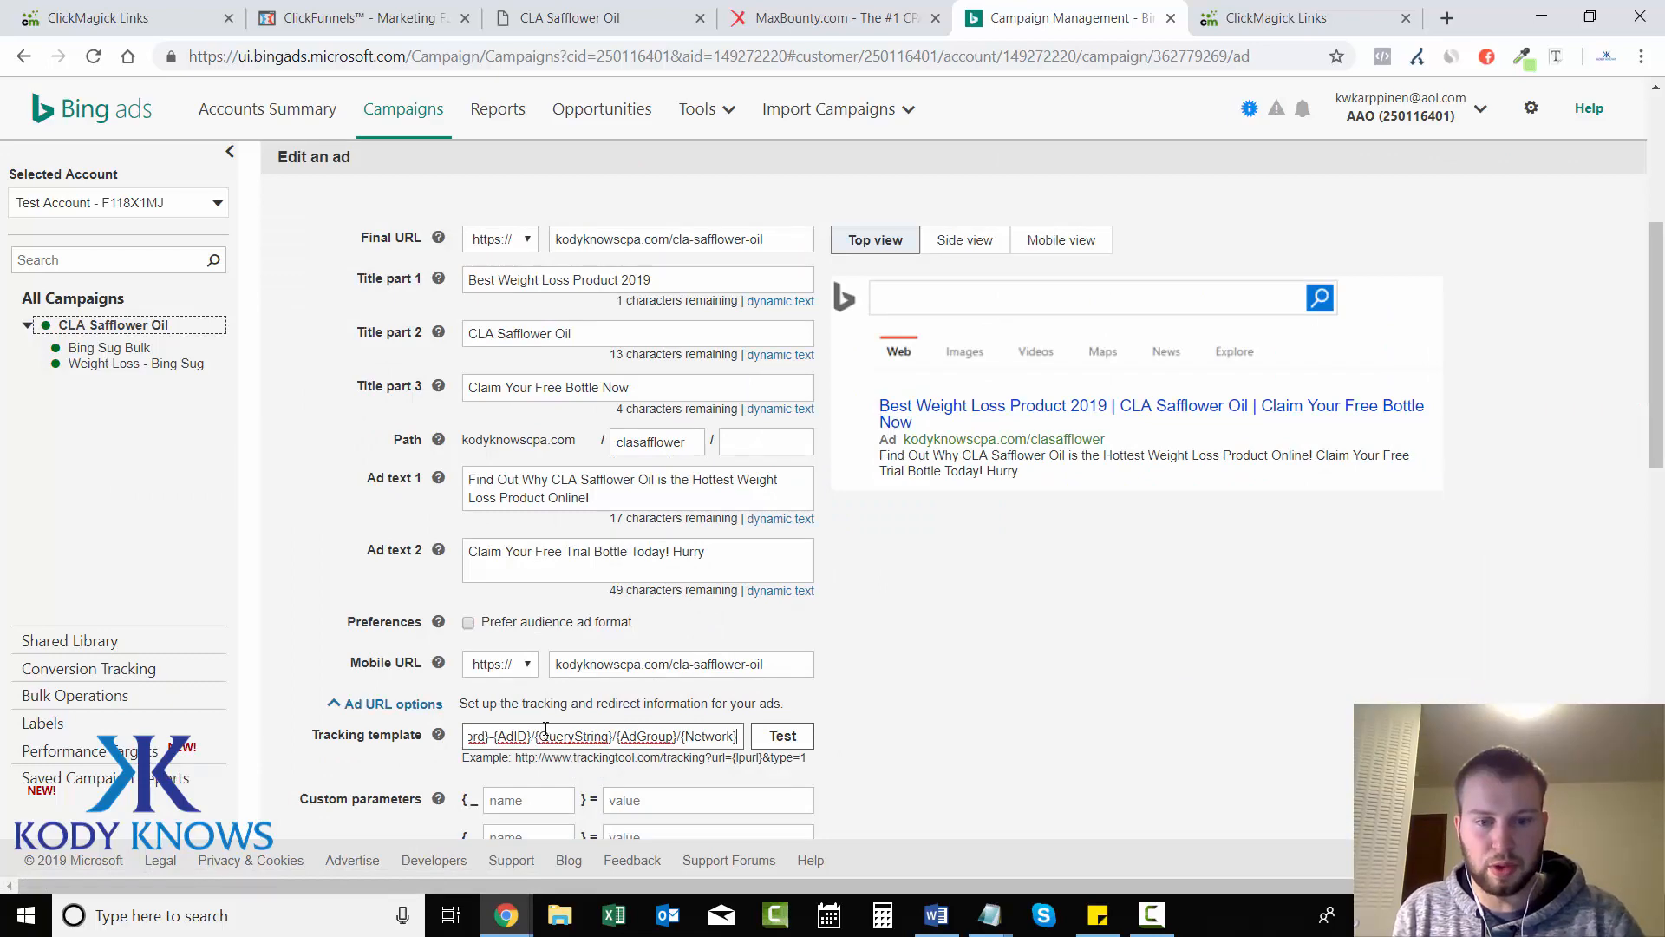
pyautogui.scroll(-3)
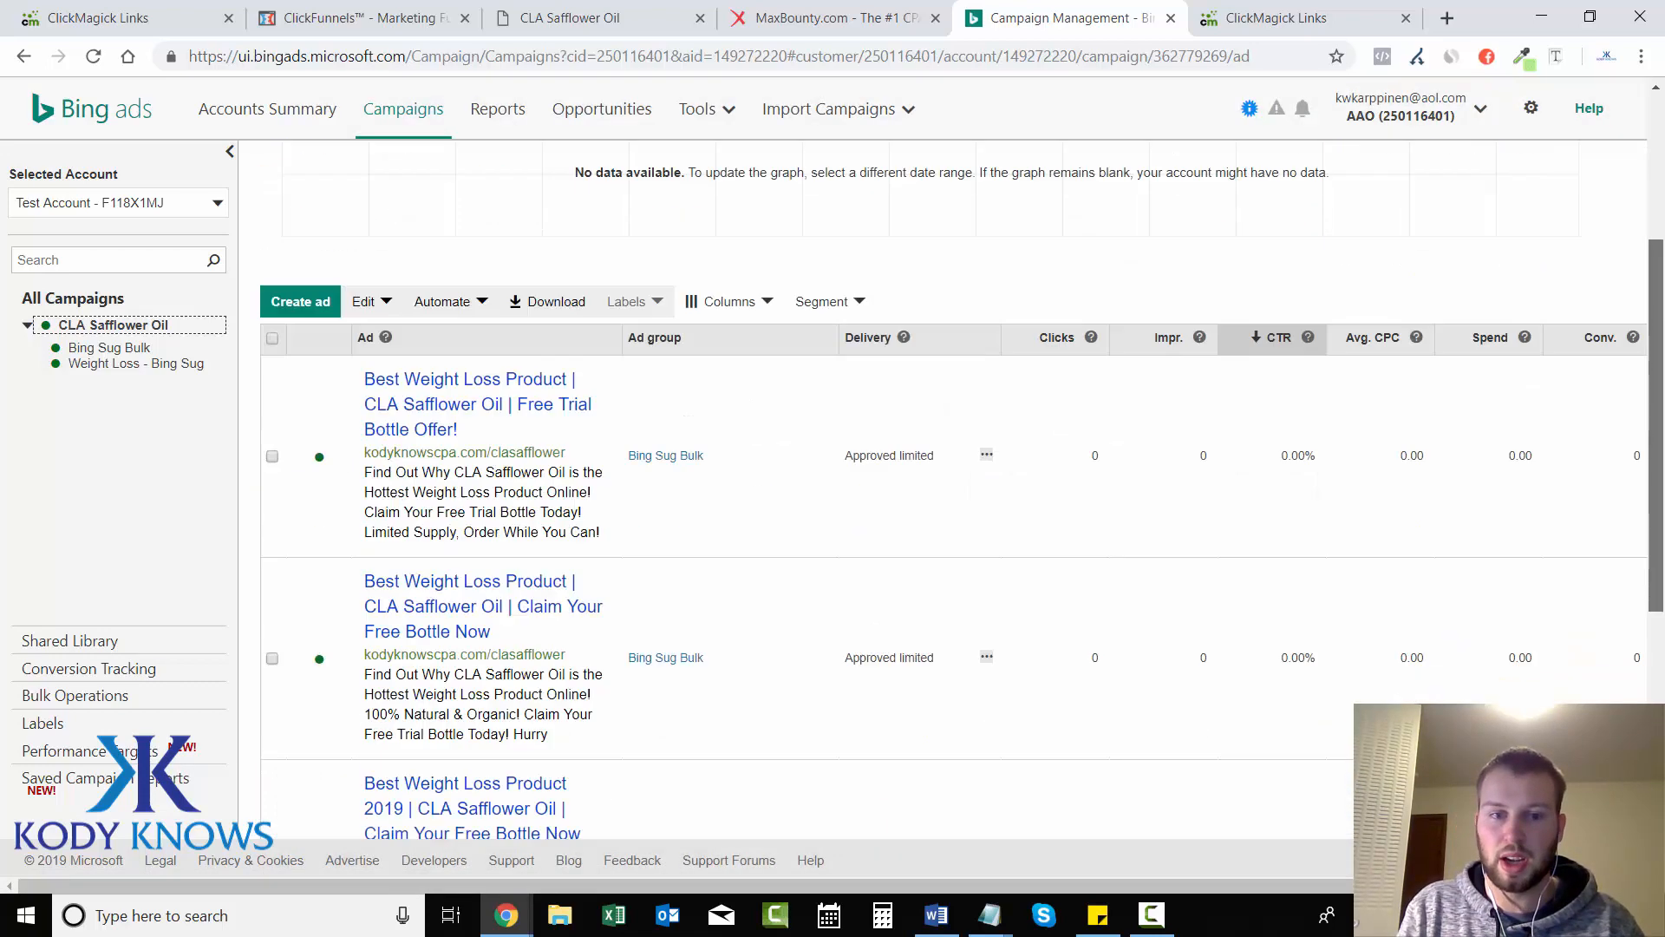
pyautogui.scroll(-3)
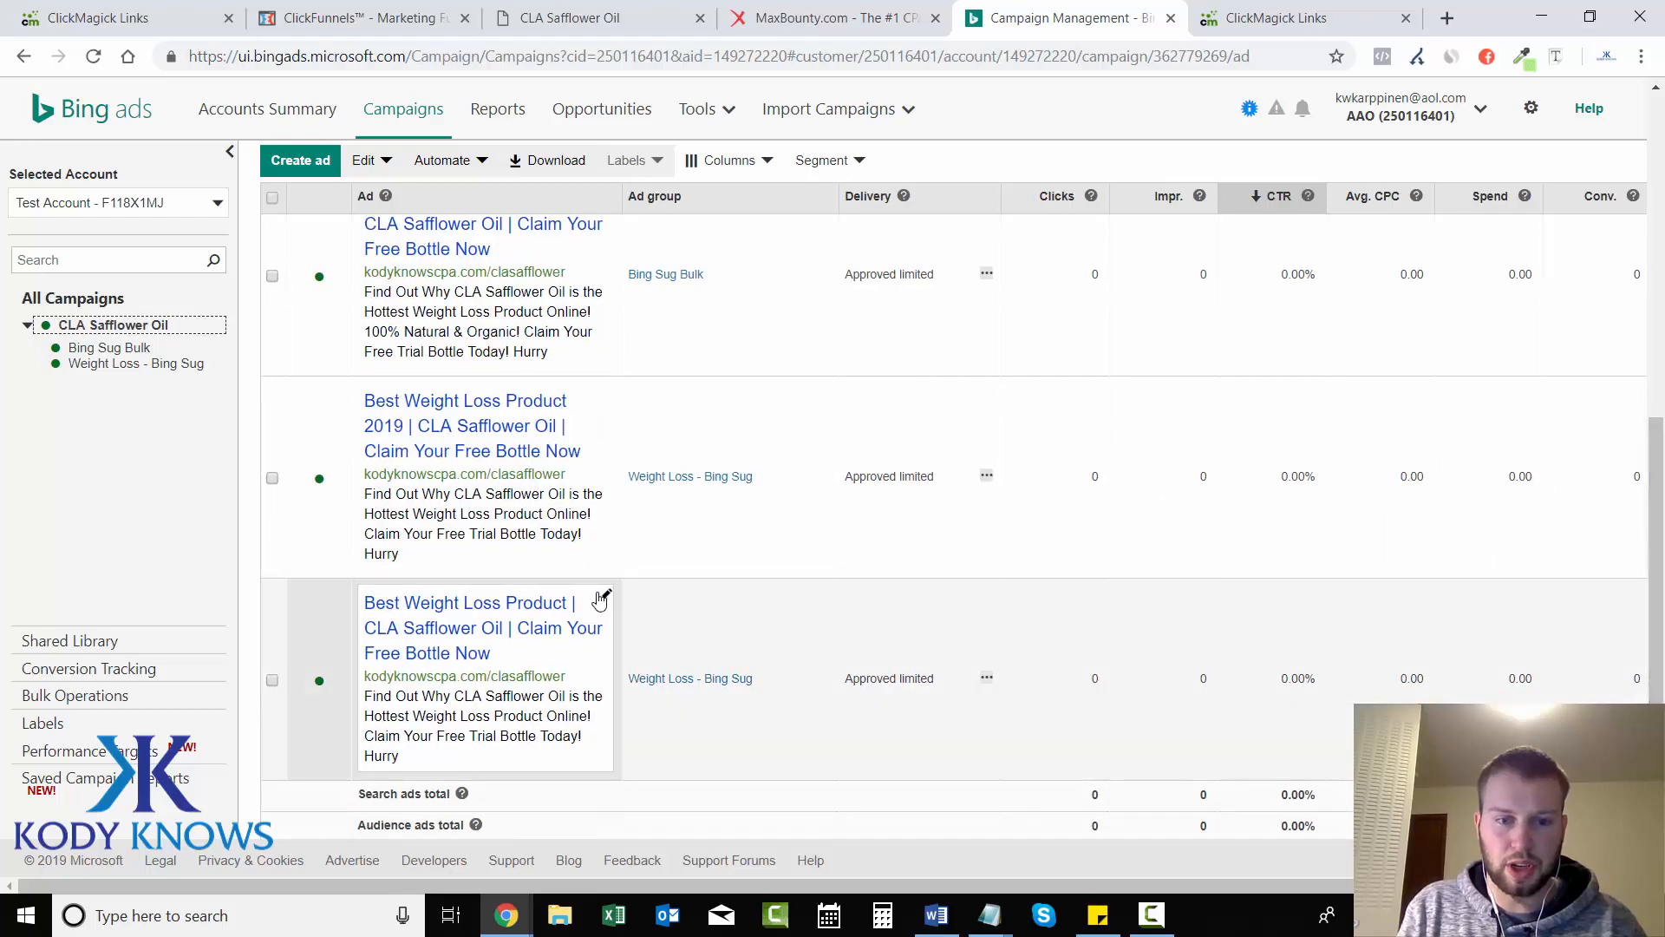
pyautogui.click(604, 595)
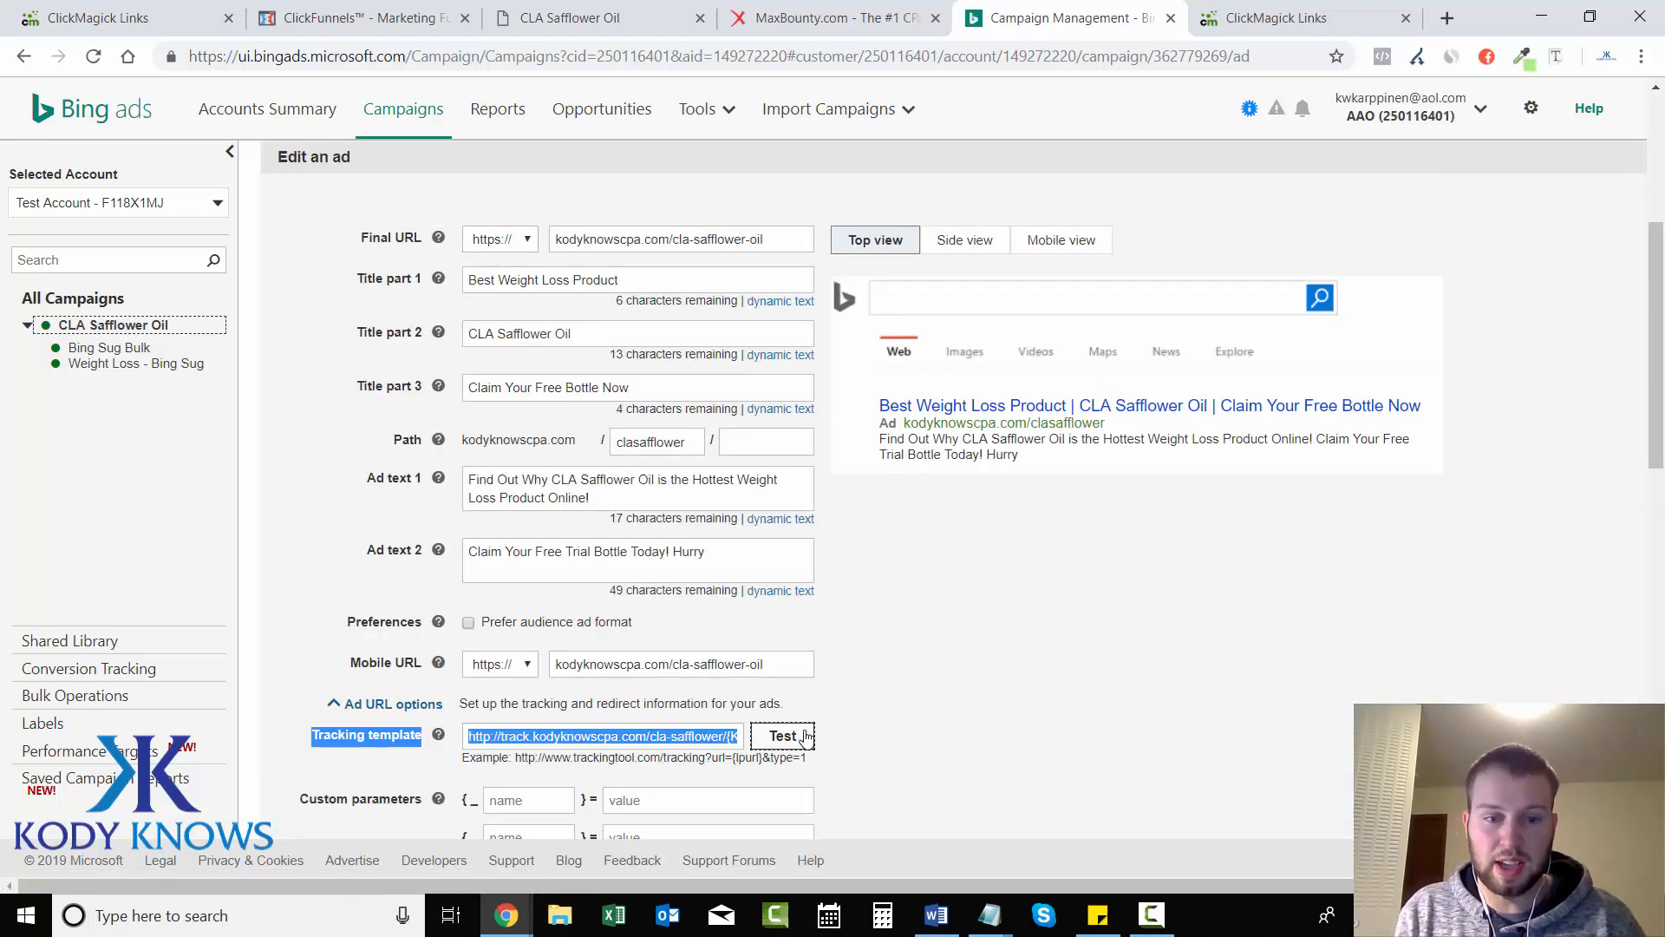
pyautogui.scroll(-3)
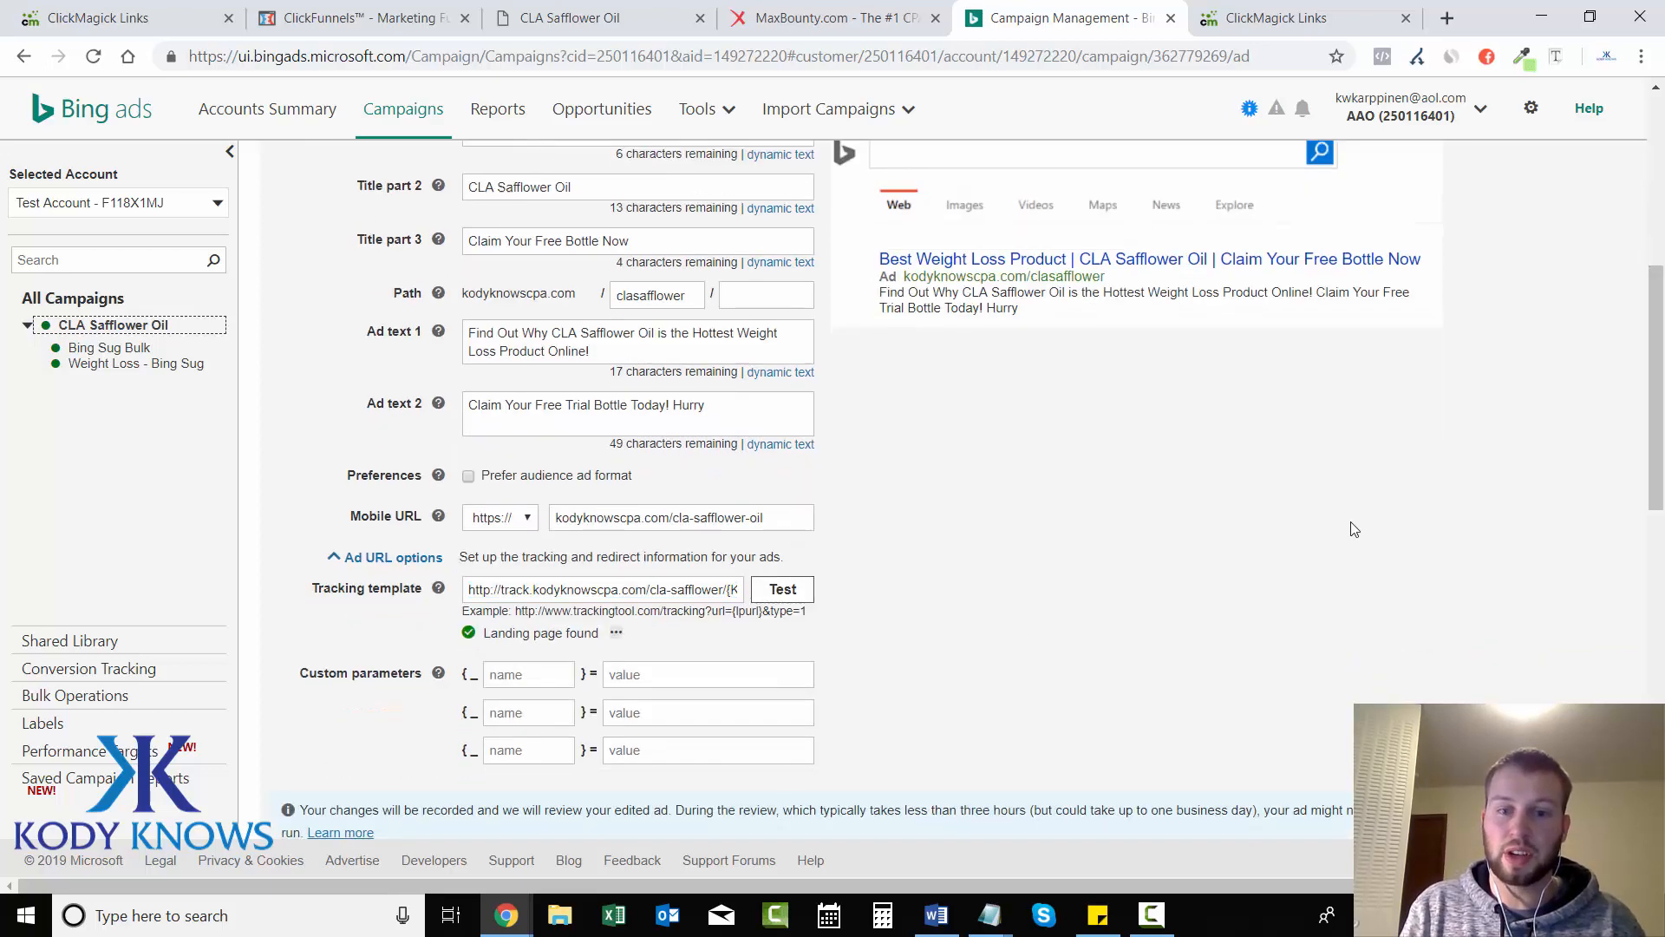
pyautogui.scroll(-3)
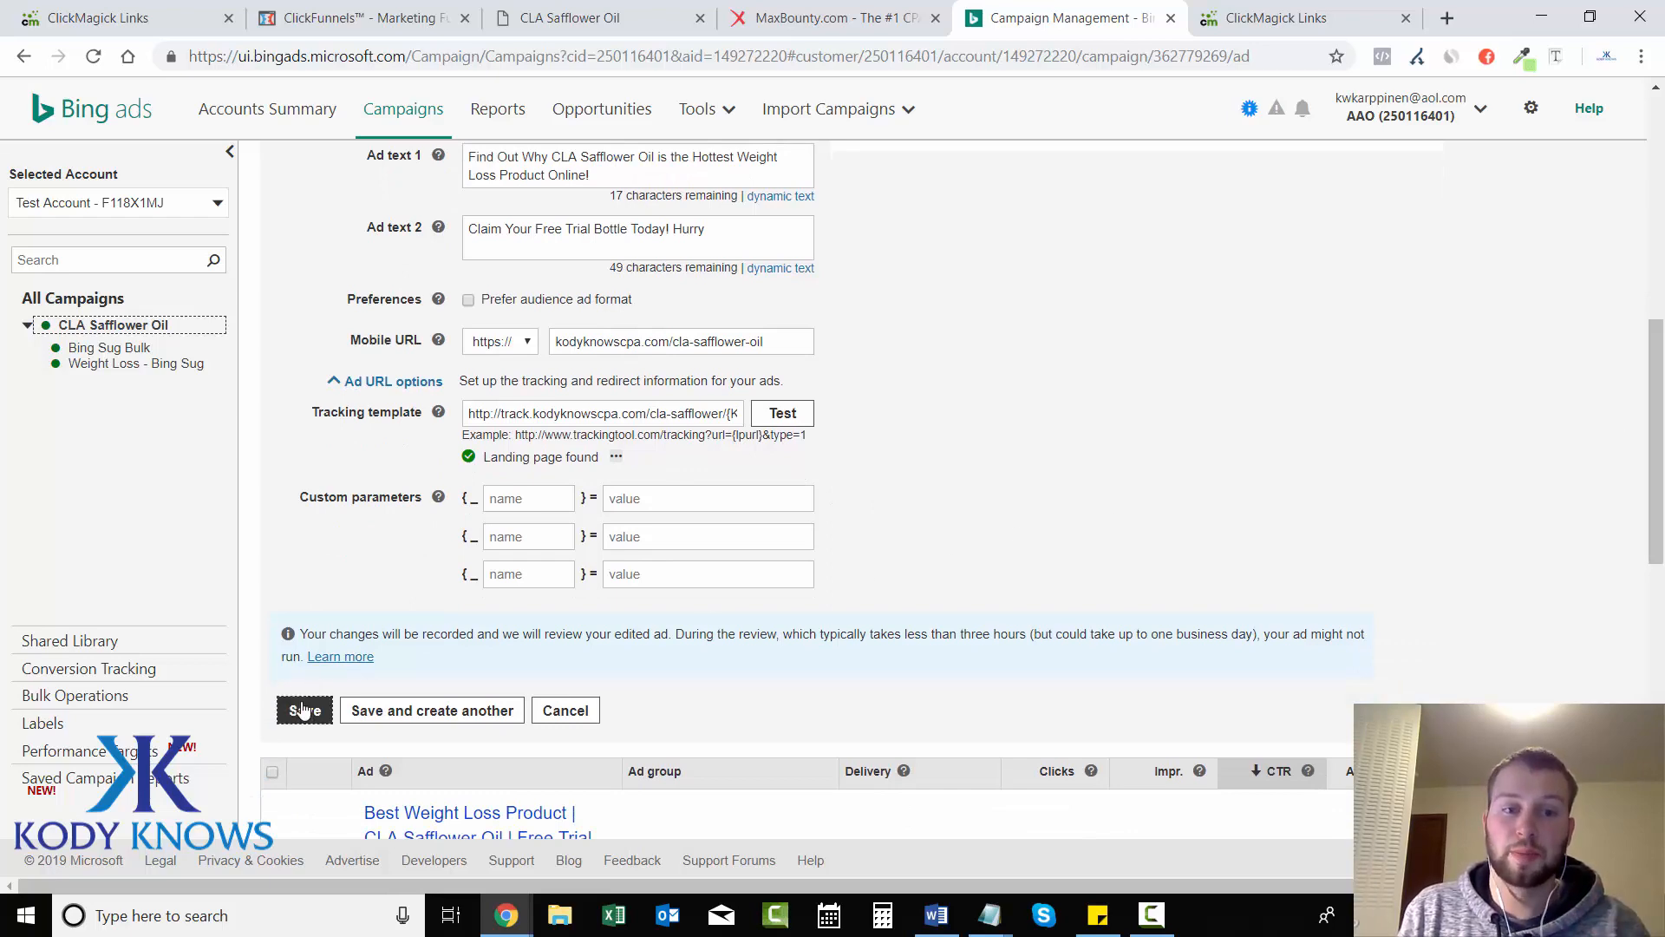
# Save the edited ad and go back to ClickMagick's tracking links page.
pyautogui.click(304, 709)
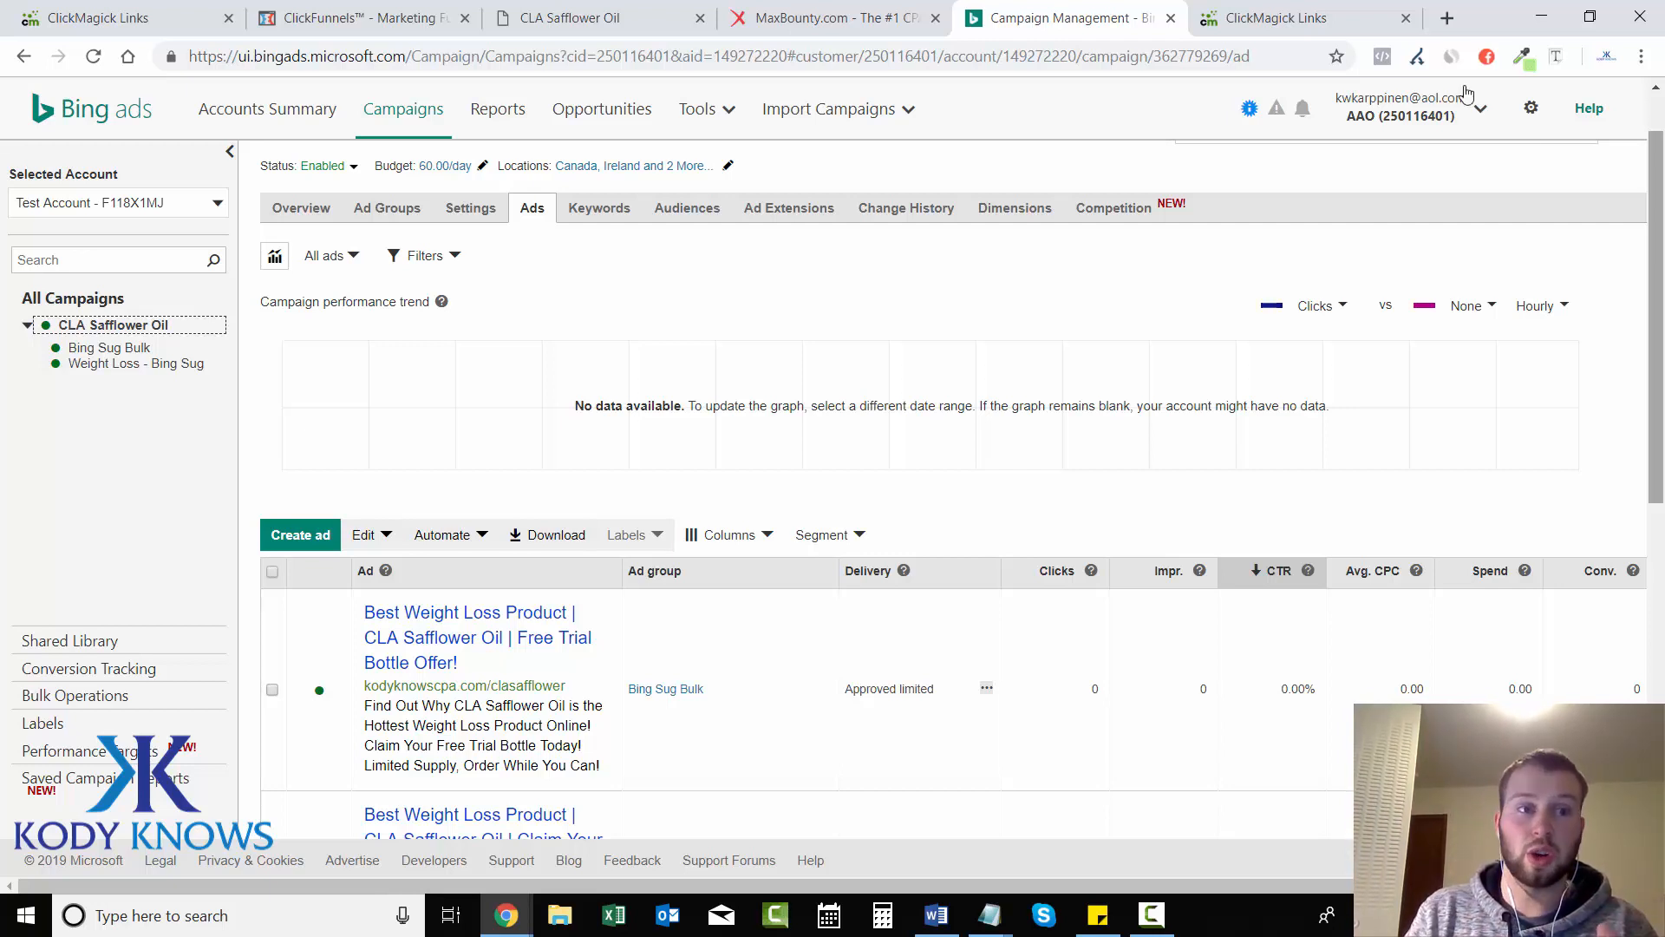
pyautogui.click(95, 18)
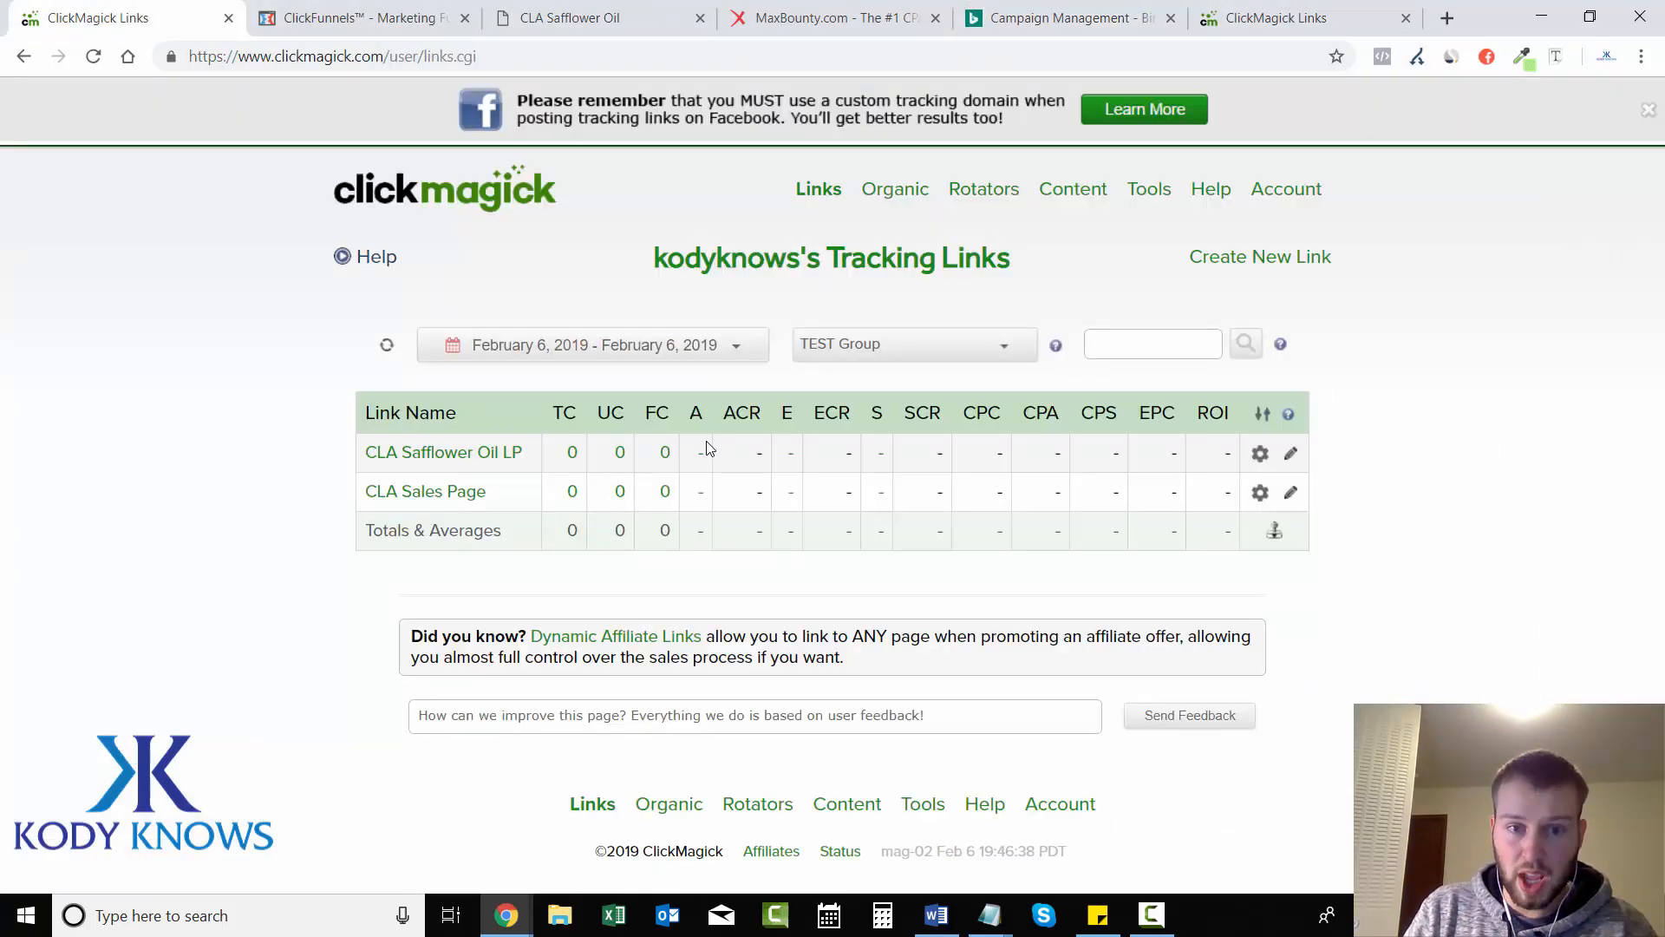